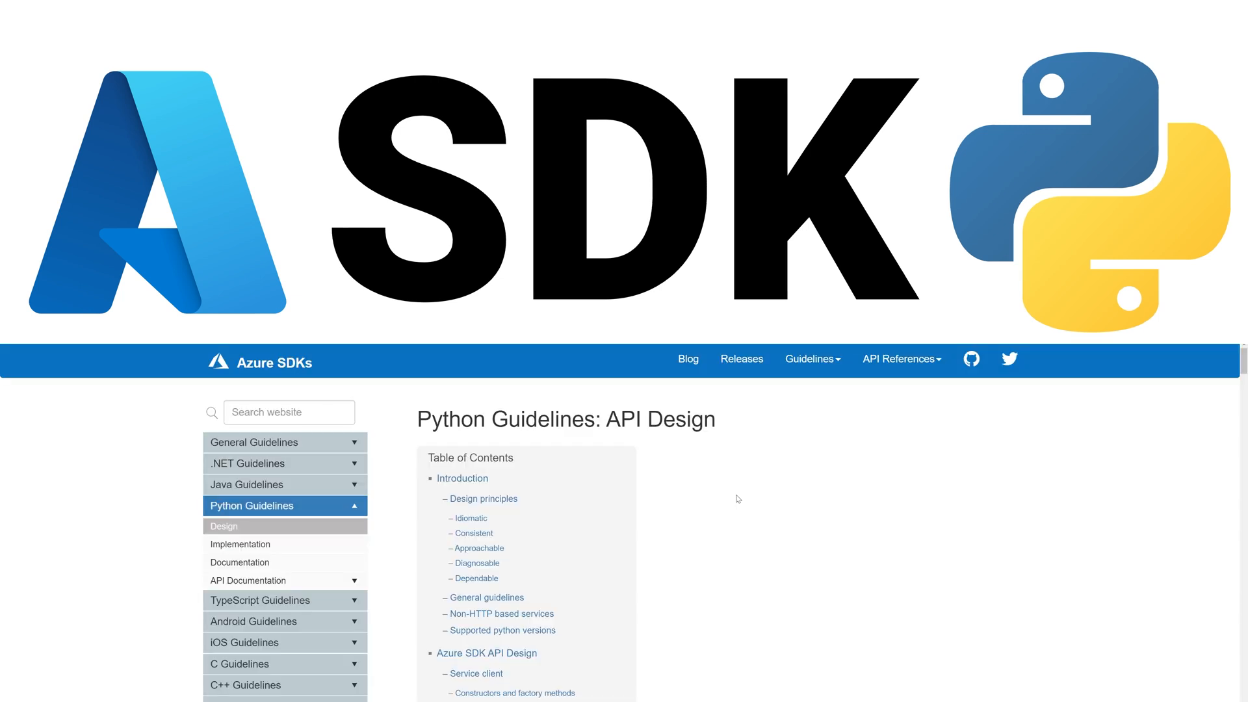
# Scroll down through the content before reaching the Channels settings.
pyautogui.scroll(-3)
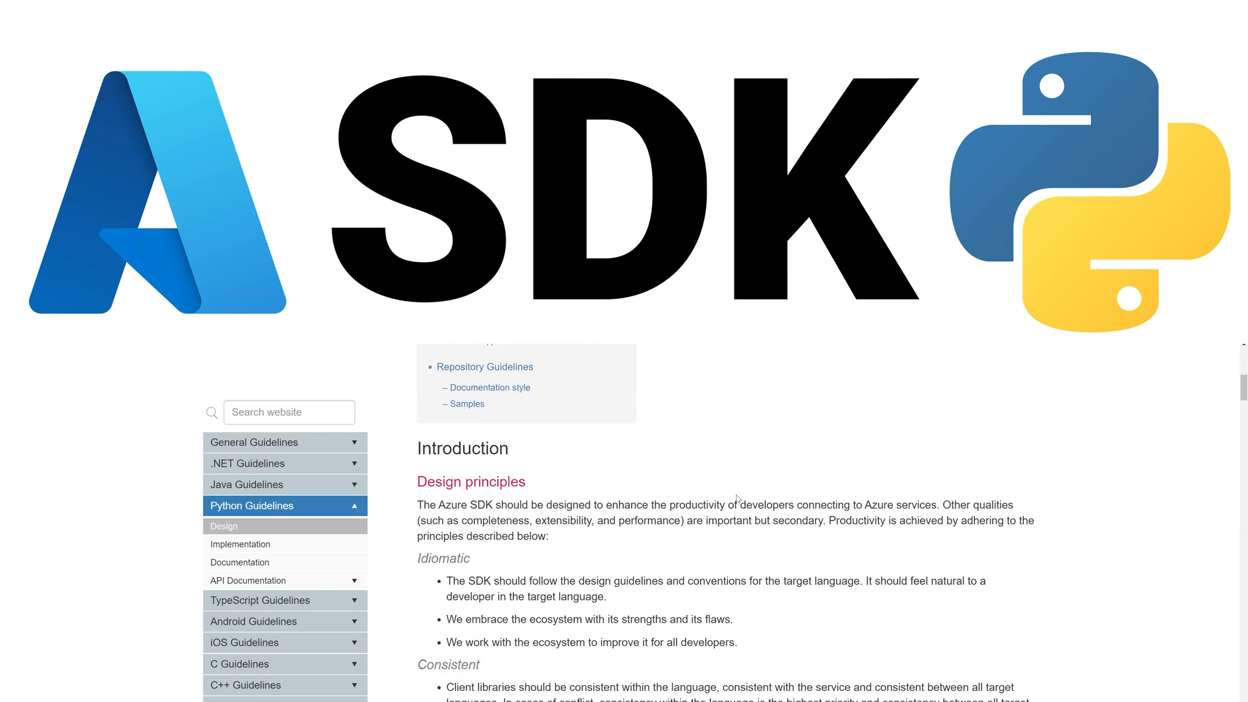
pyautogui.scroll(-3)
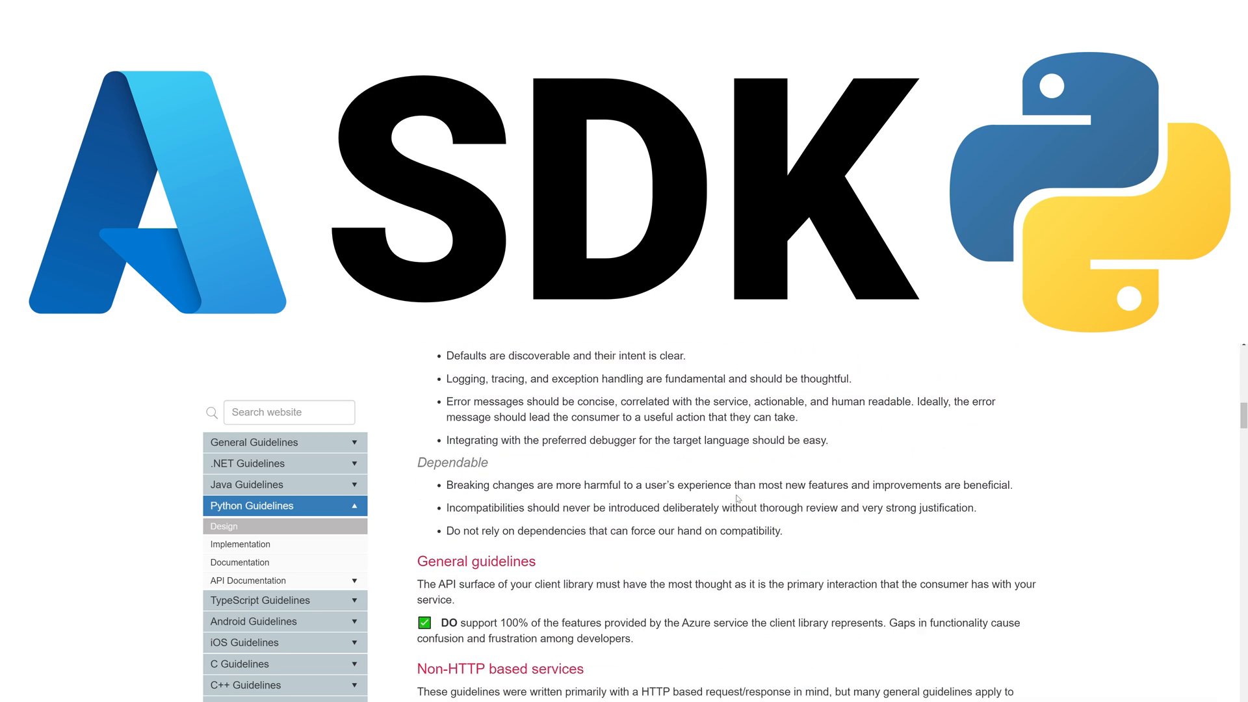
pyautogui.scroll(-3)
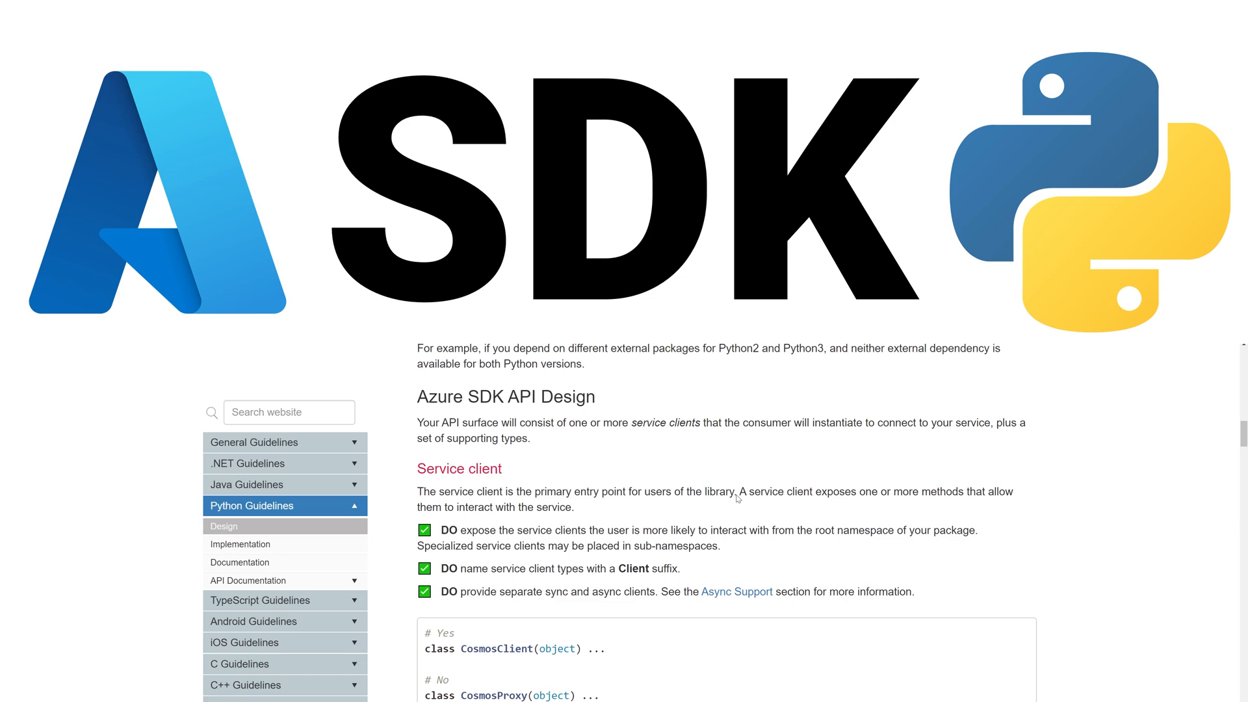
pyautogui.scroll(-3)
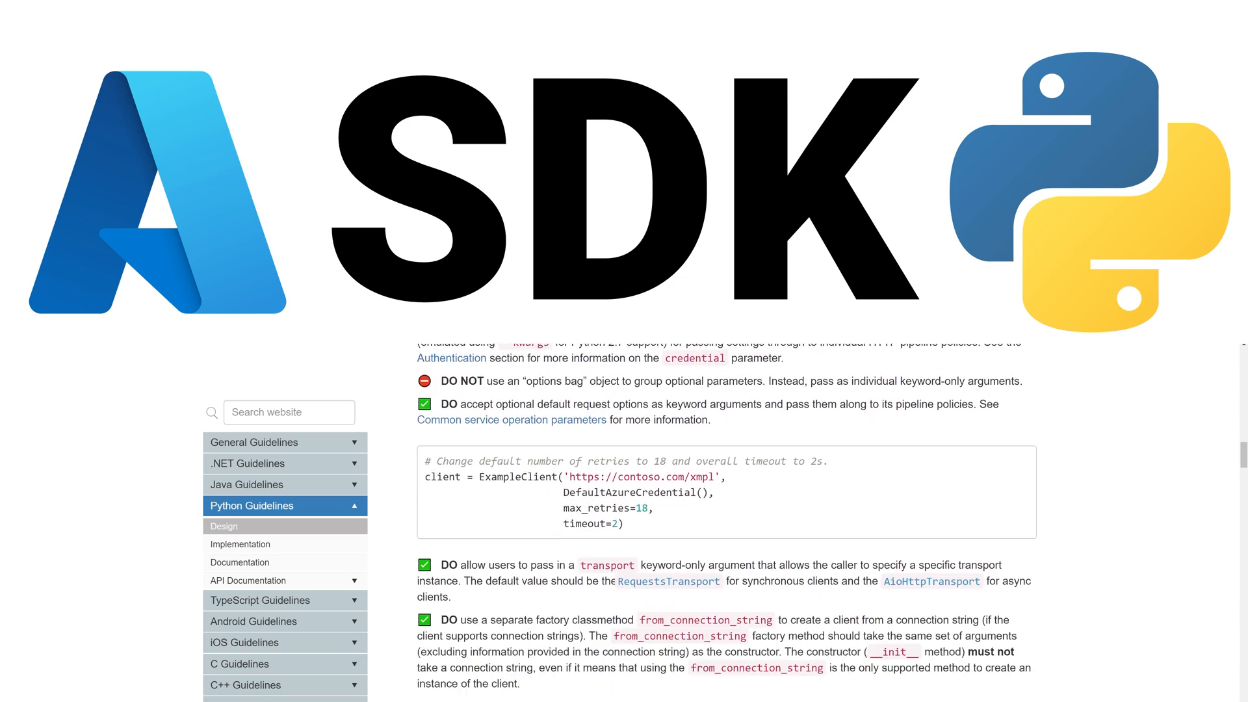
pyautogui.scroll(-3)
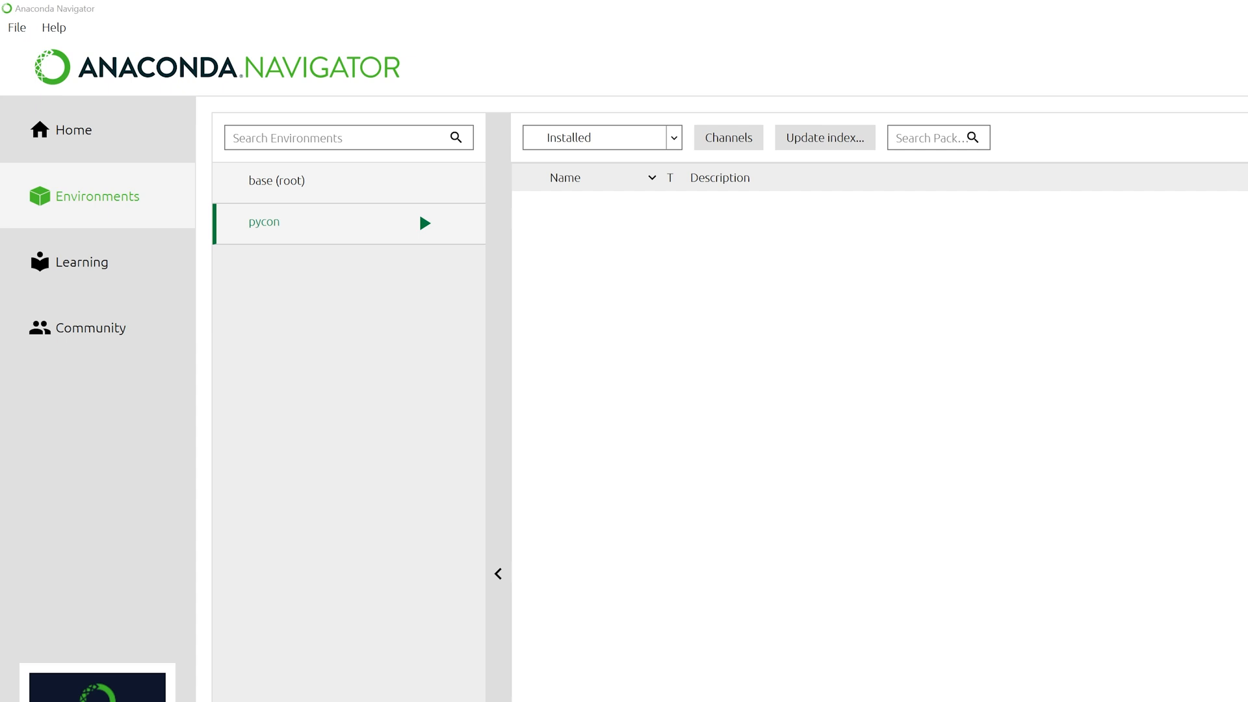
pyautogui.moveTo(260, 225)
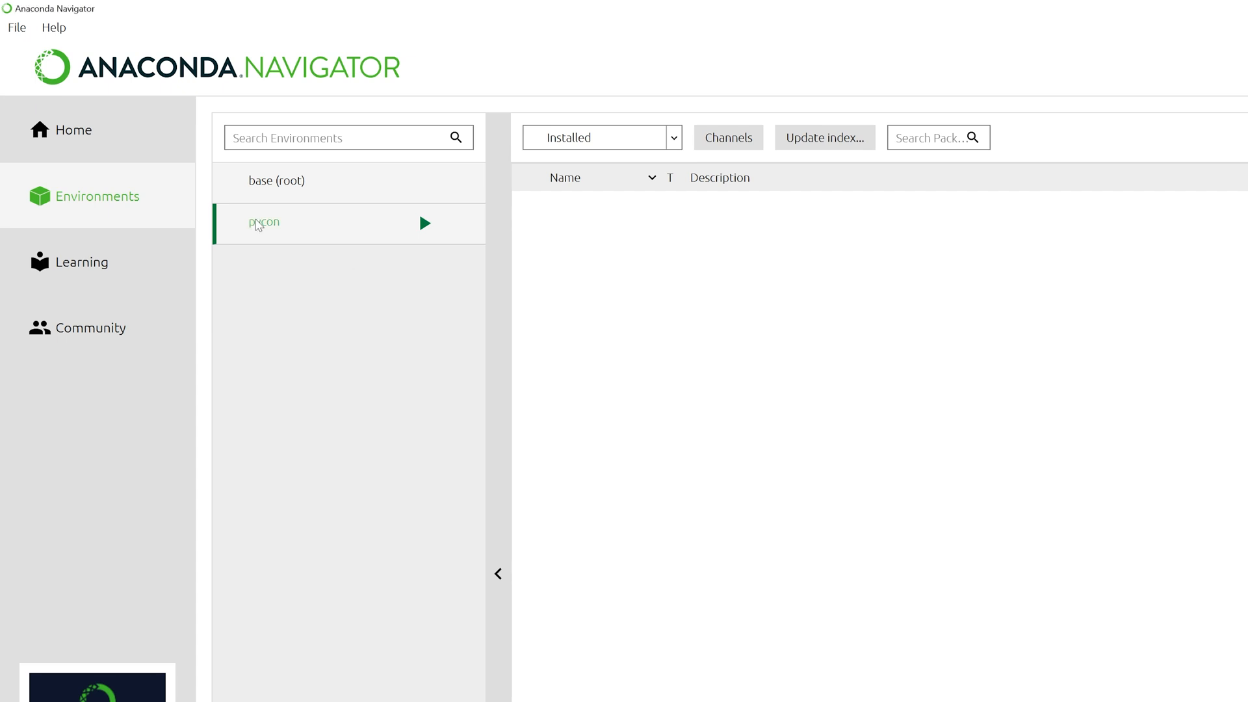
pyautogui.moveTo(579, 48)
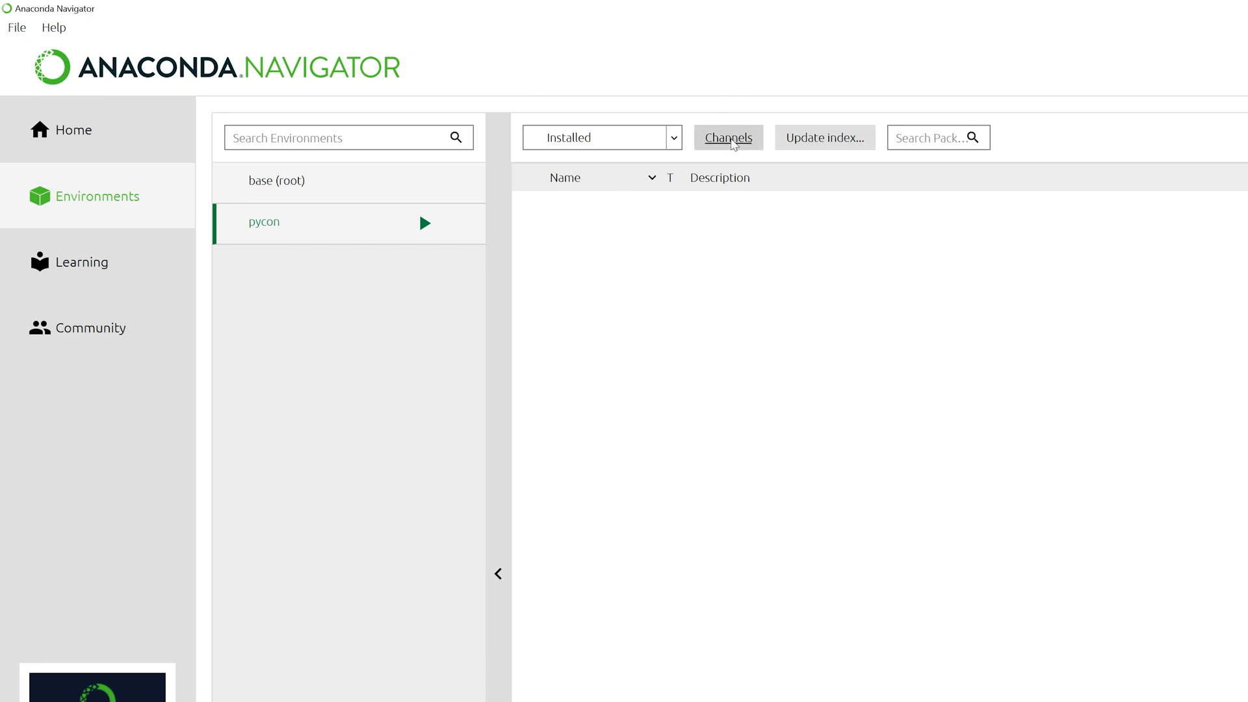
# Add a 'Microsoft' channel alongside defaults and update the channel list.
pyautogui.click(728, 136)
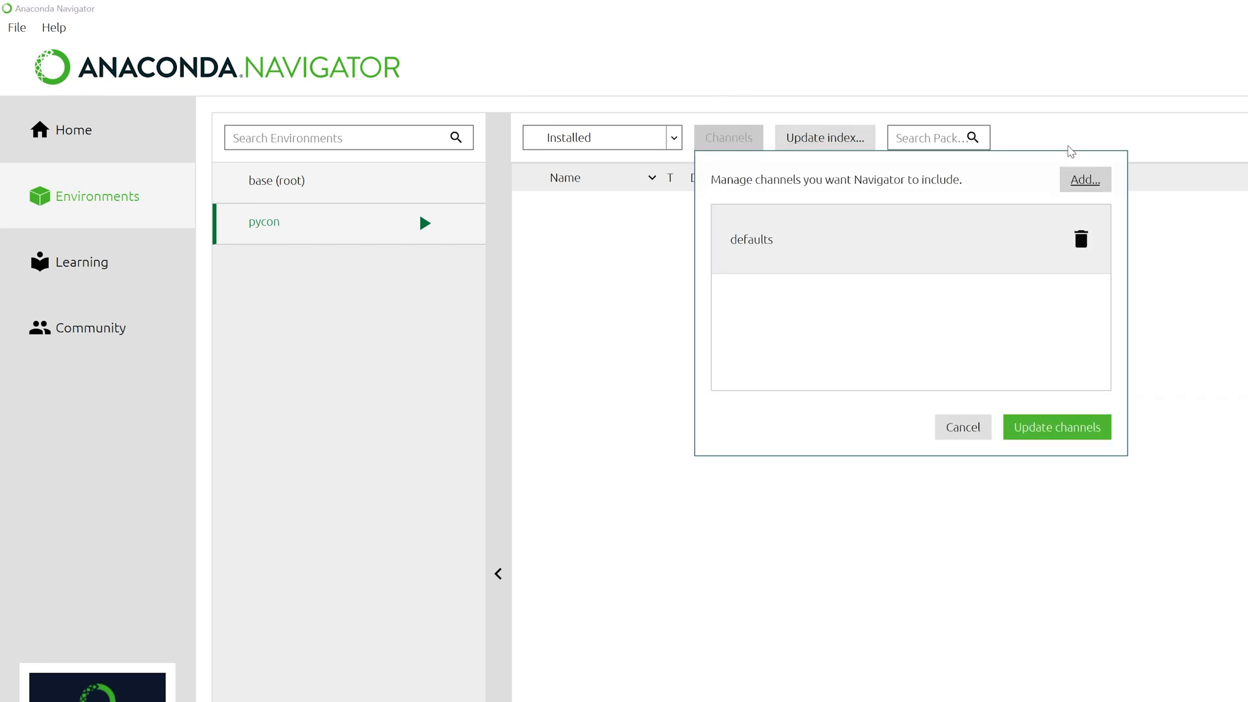
pyautogui.click(1083, 180)
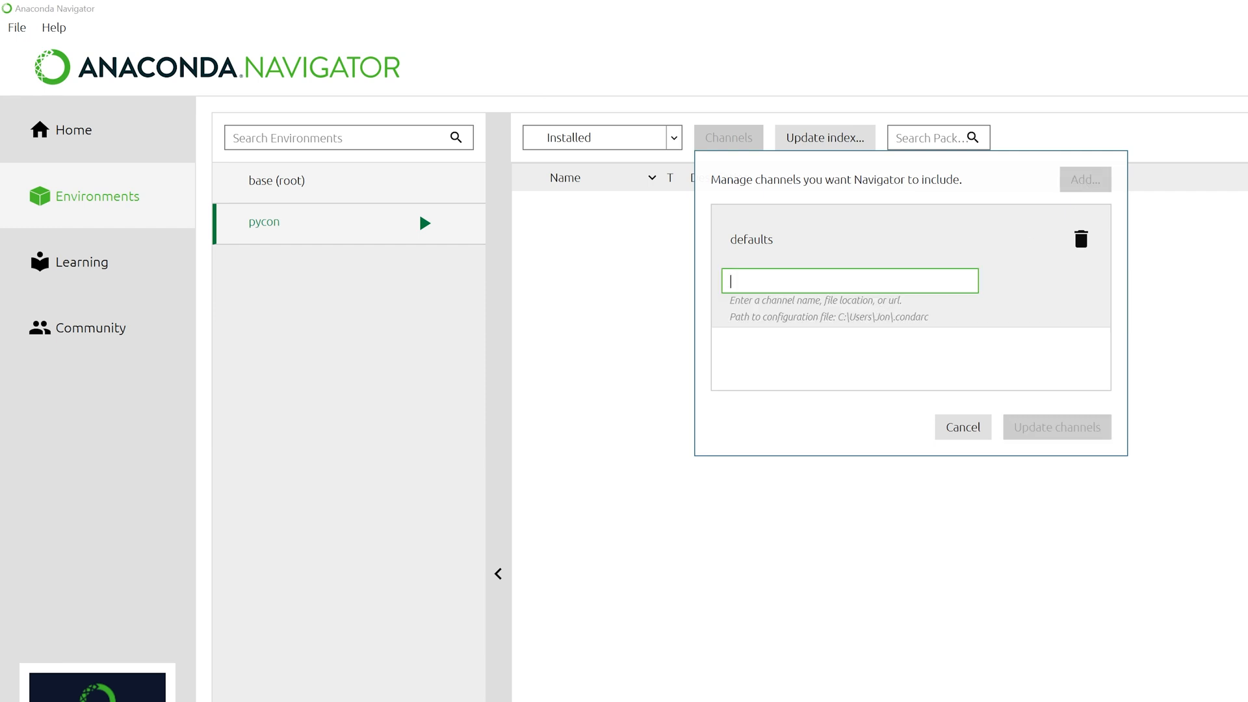
pyautogui.write('Microsof')
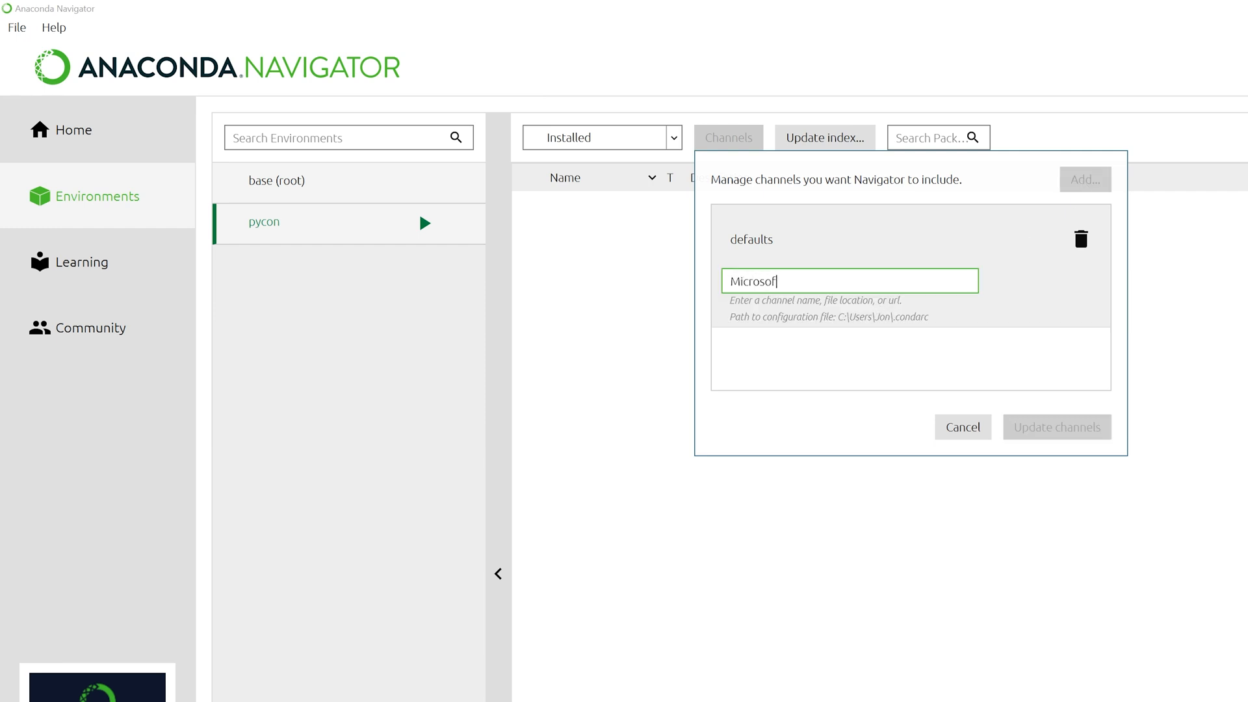
pyautogui.press('Return')
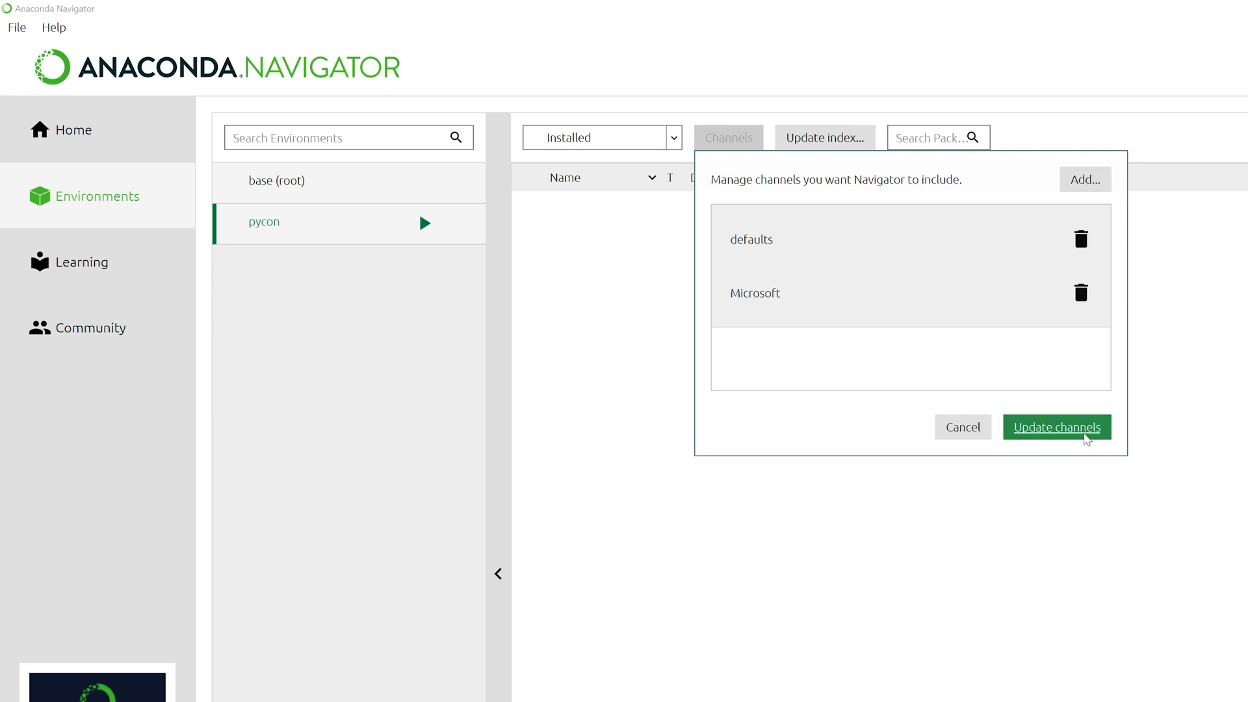
pyautogui.click(1056, 426)
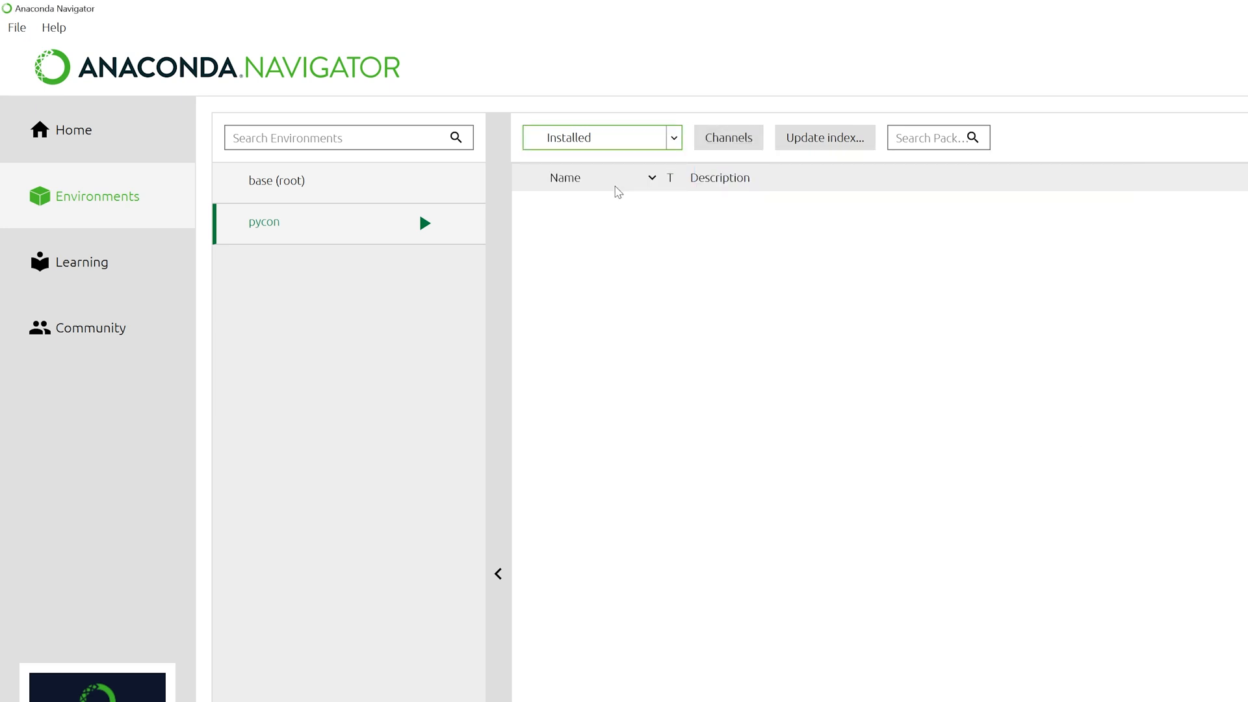
# Search 'azure-', mark azure-storage and azure-eventhub, apply the install, then show installed packages.
pyautogui.write('a')
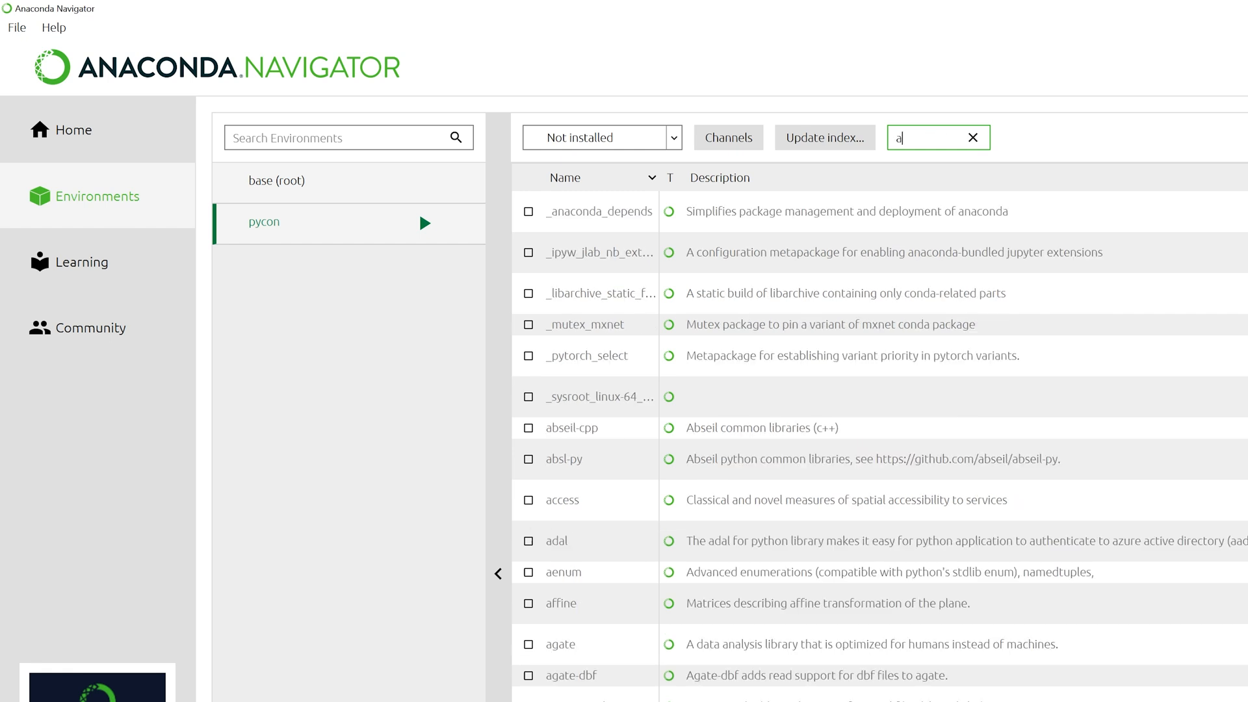
pyautogui.write('zure-')
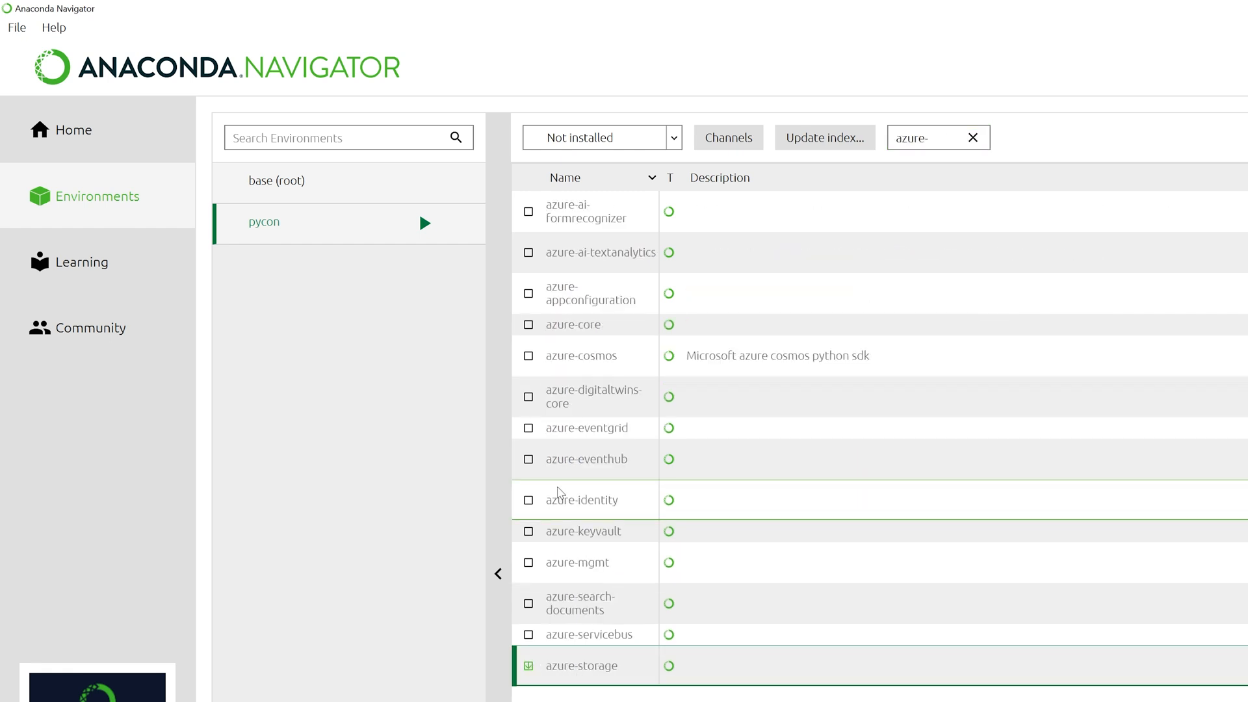
pyautogui.click(528, 459)
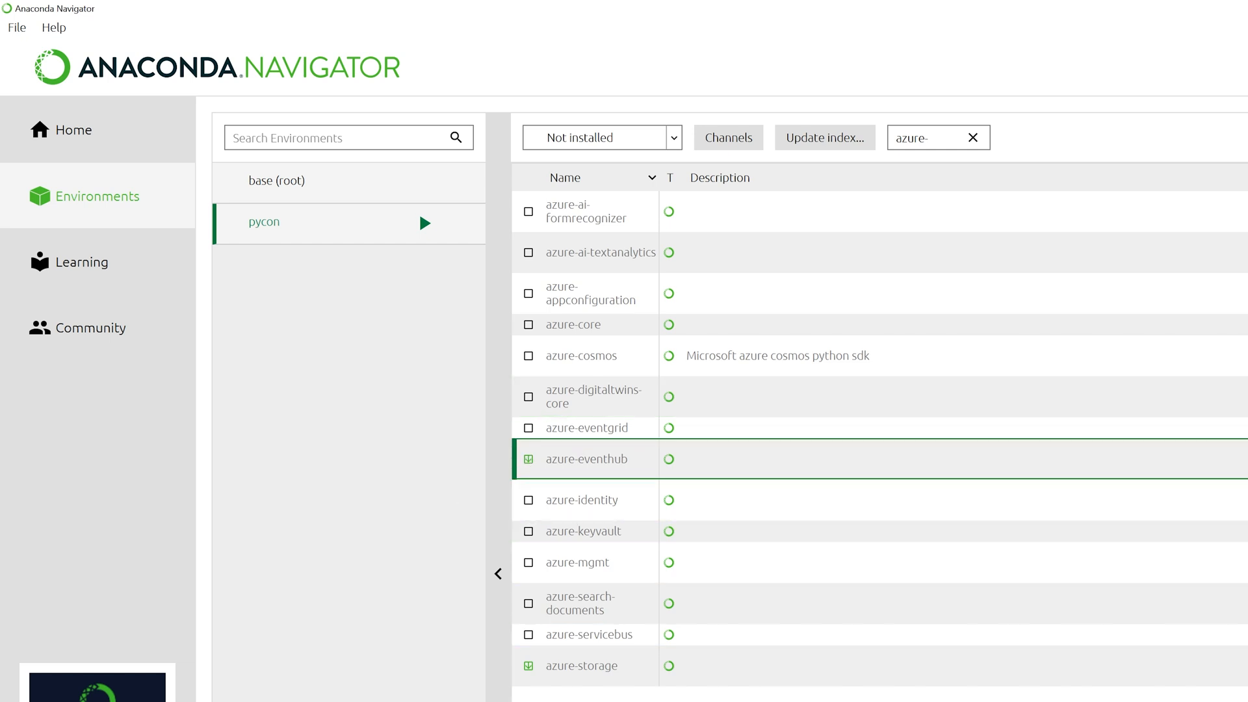
pyautogui.click(529, 459)
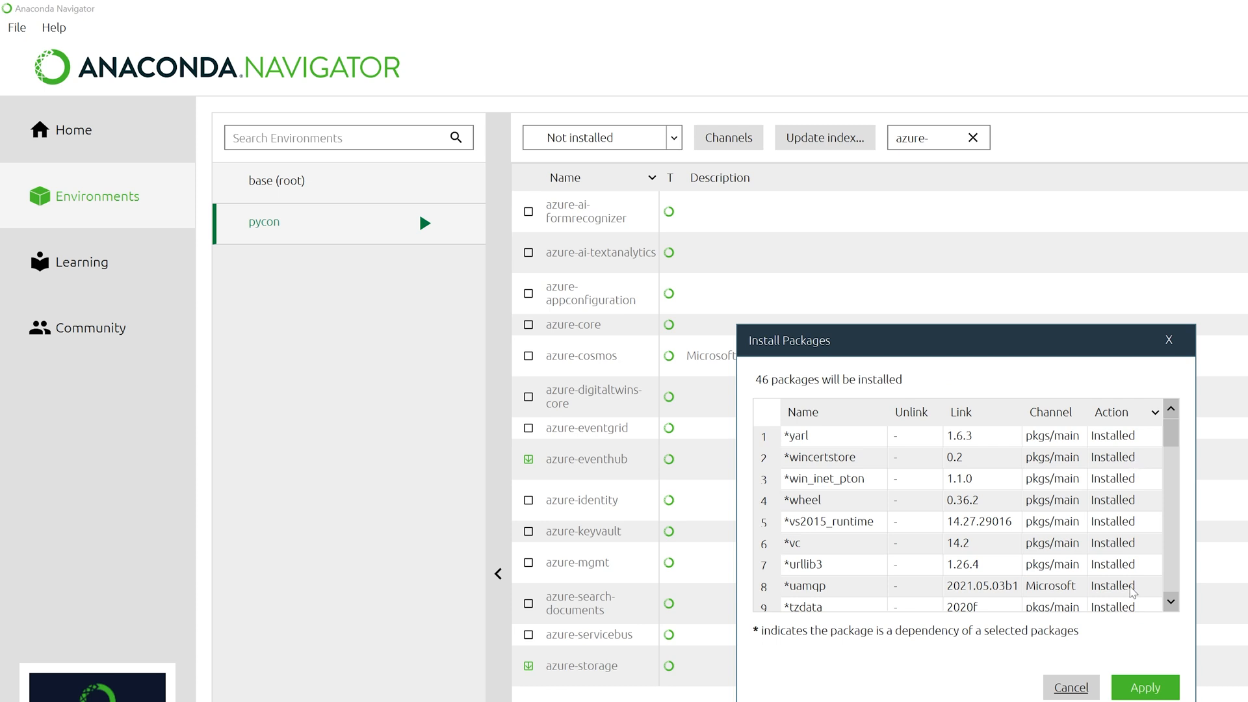
pyautogui.click(1070, 687)
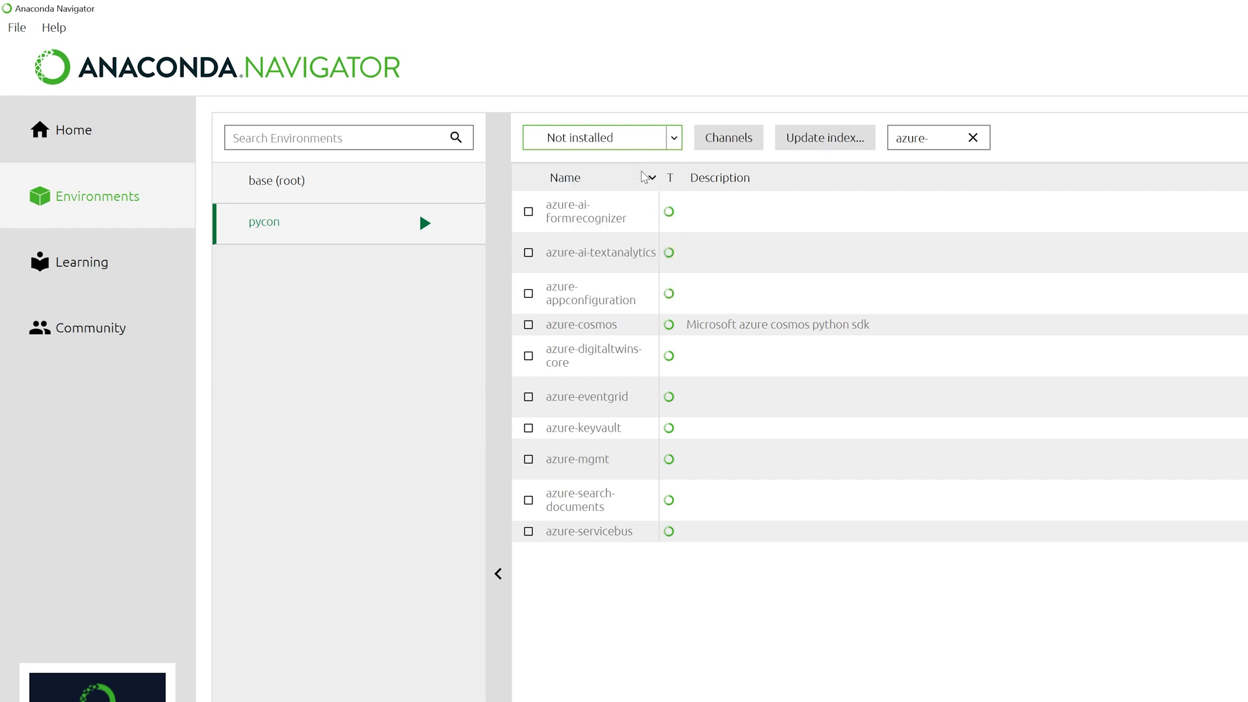
pyautogui.click(600, 137)
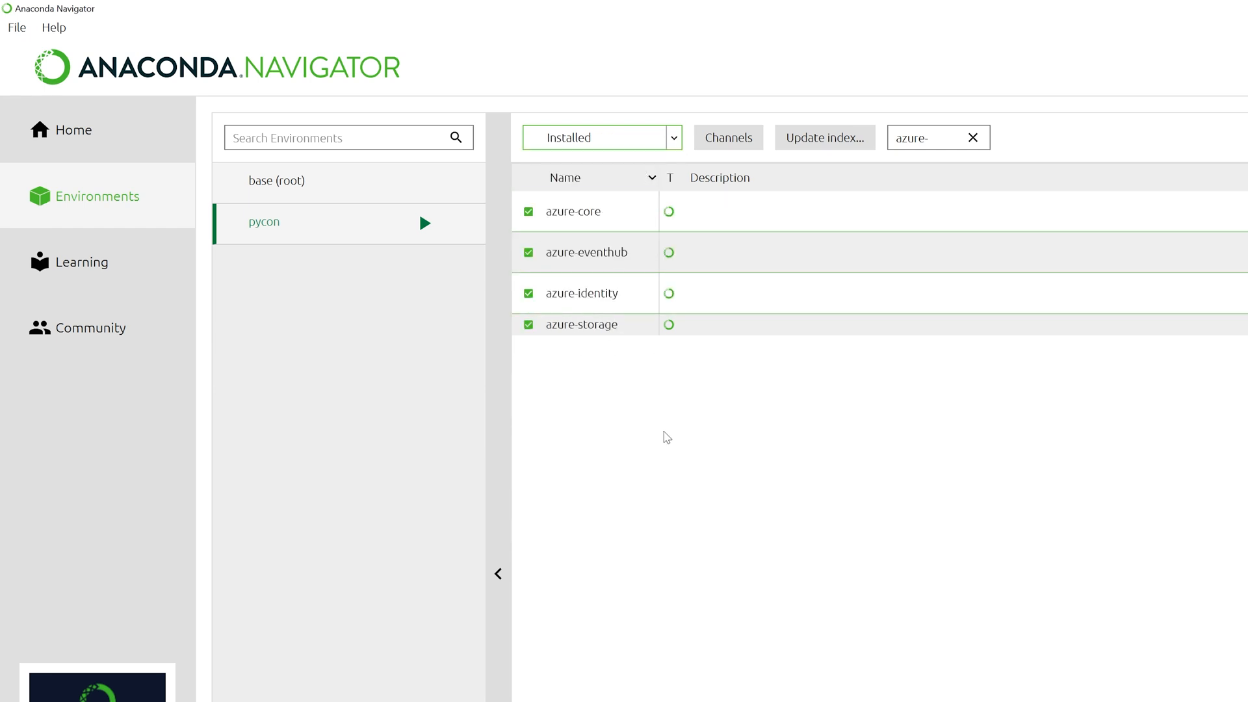
pyautogui.moveTo(612, 296)
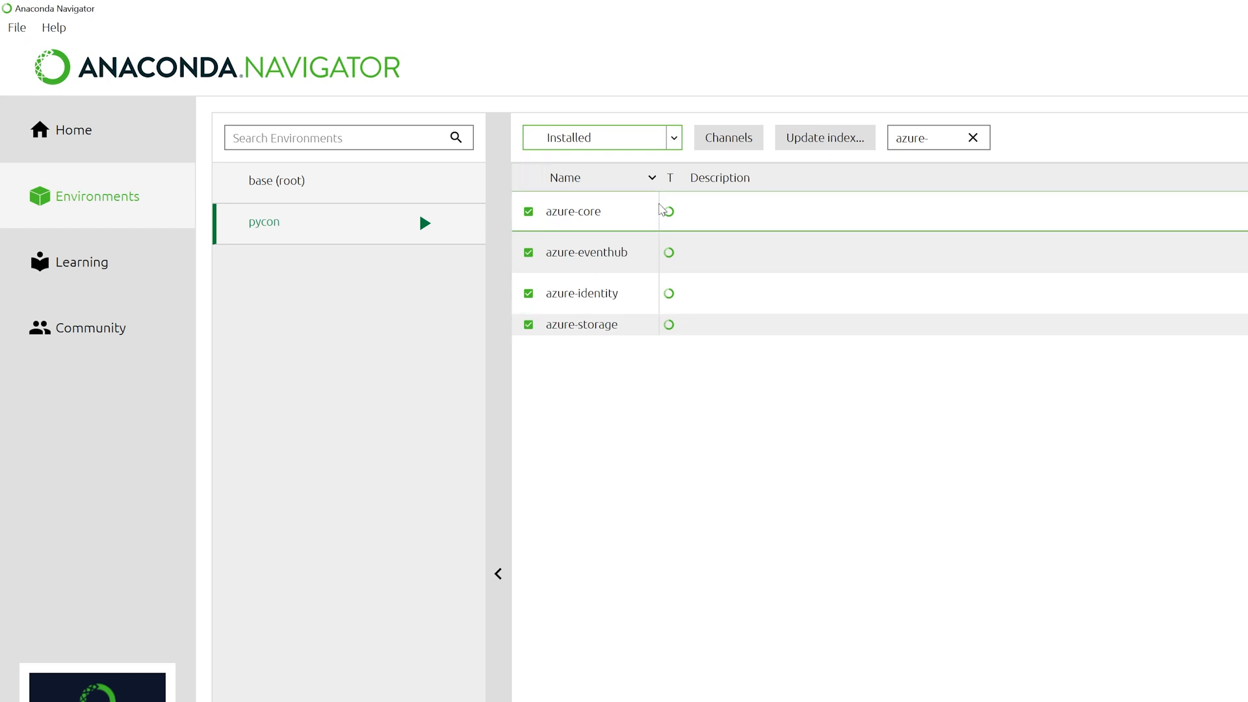
pyautogui.moveTo(655, 506)
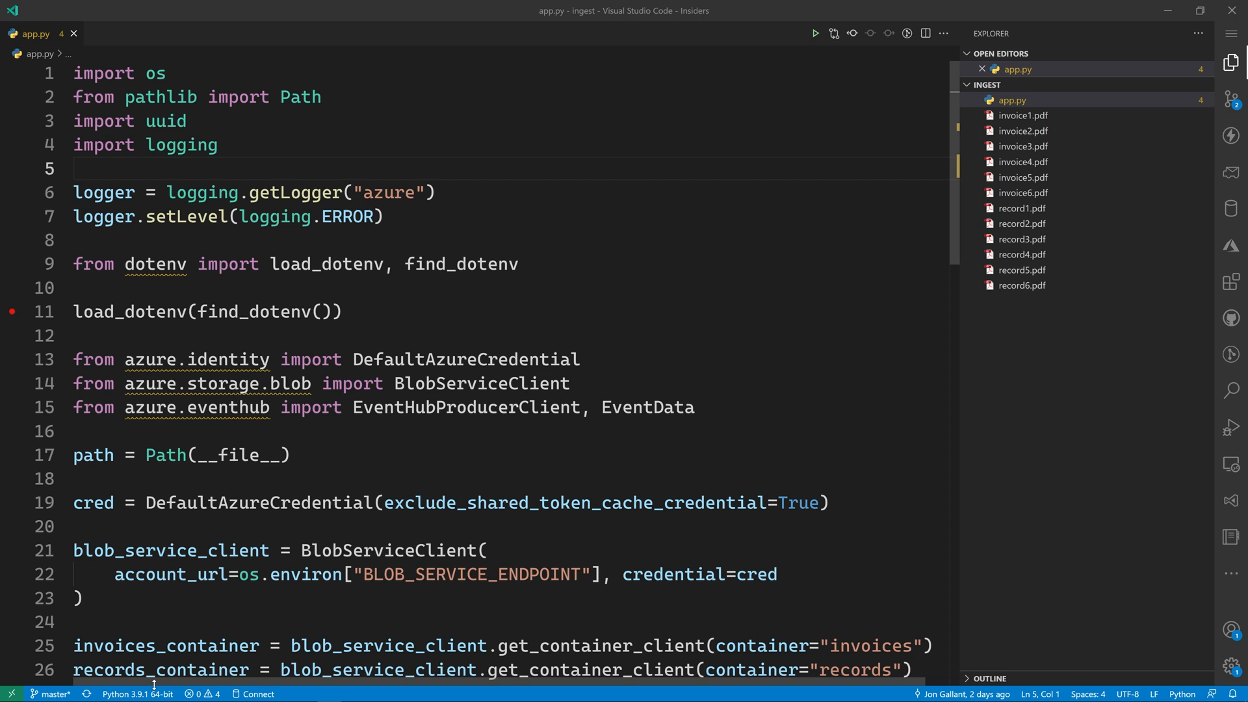
pyautogui.moveTo(139, 693)
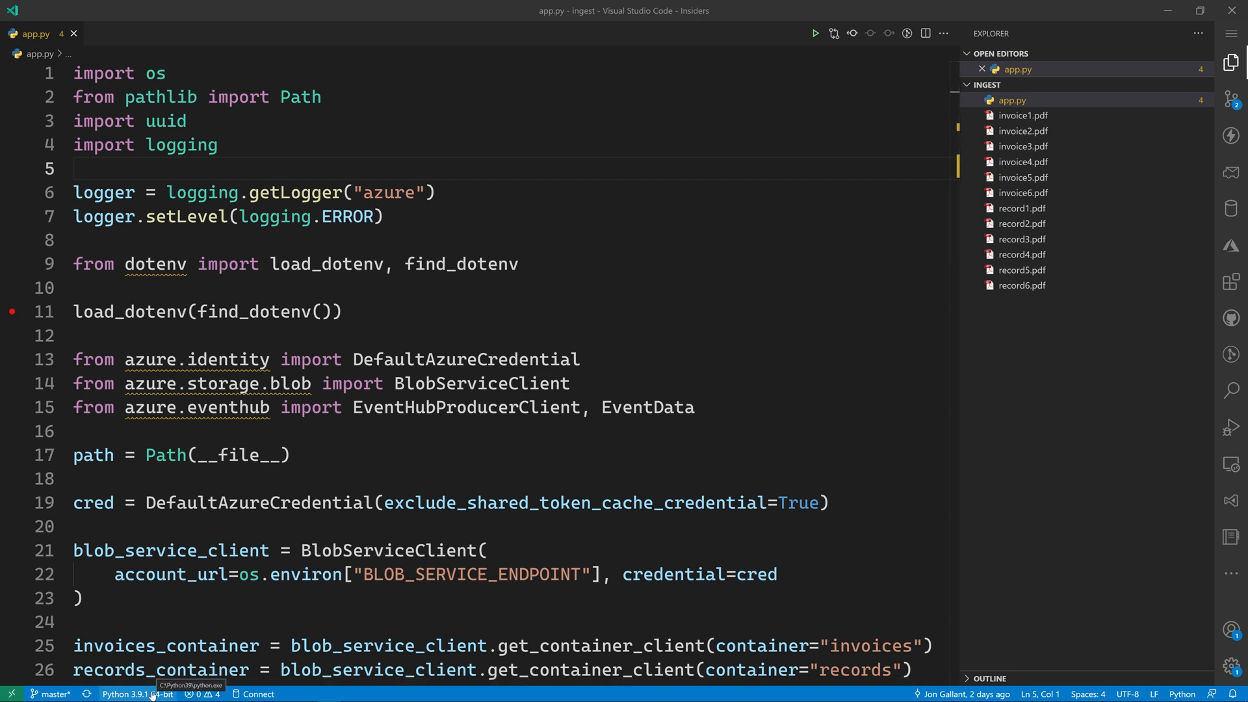
# Select the Python 3.9.4 64-bit ('pycon': conda) interpreter from the status bar.
pyautogui.click(137, 695)
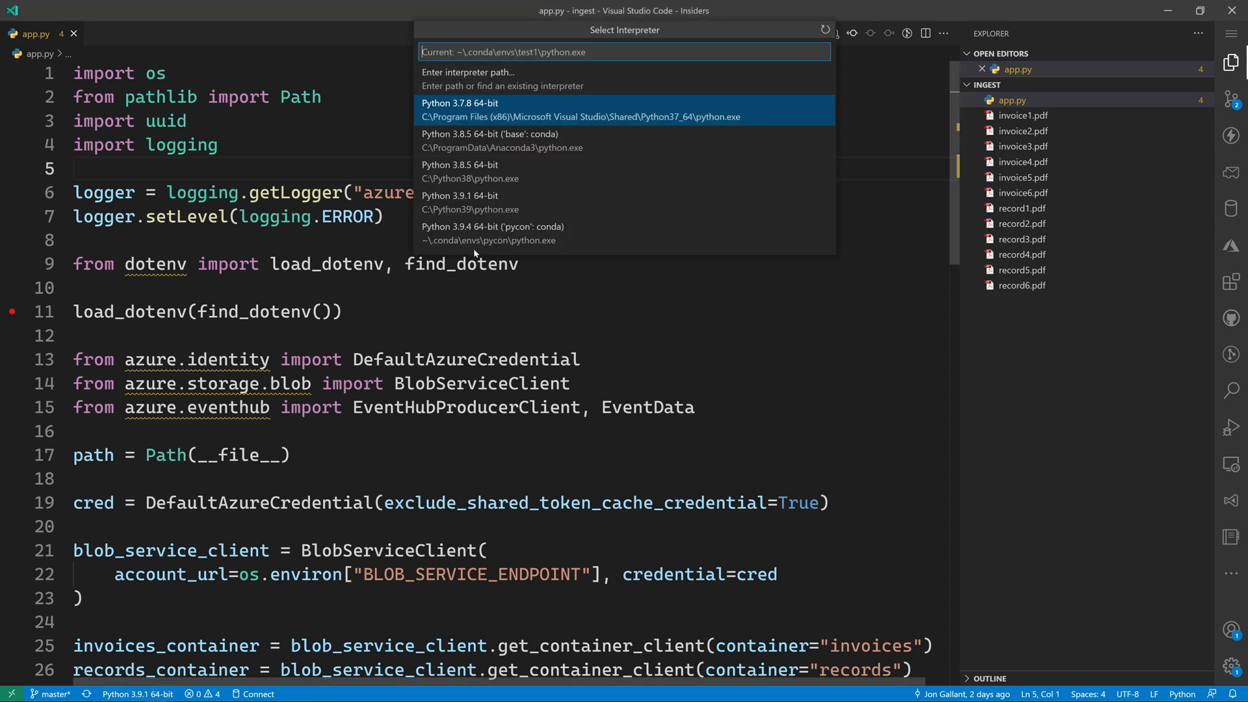
pyautogui.moveTo(566, 232)
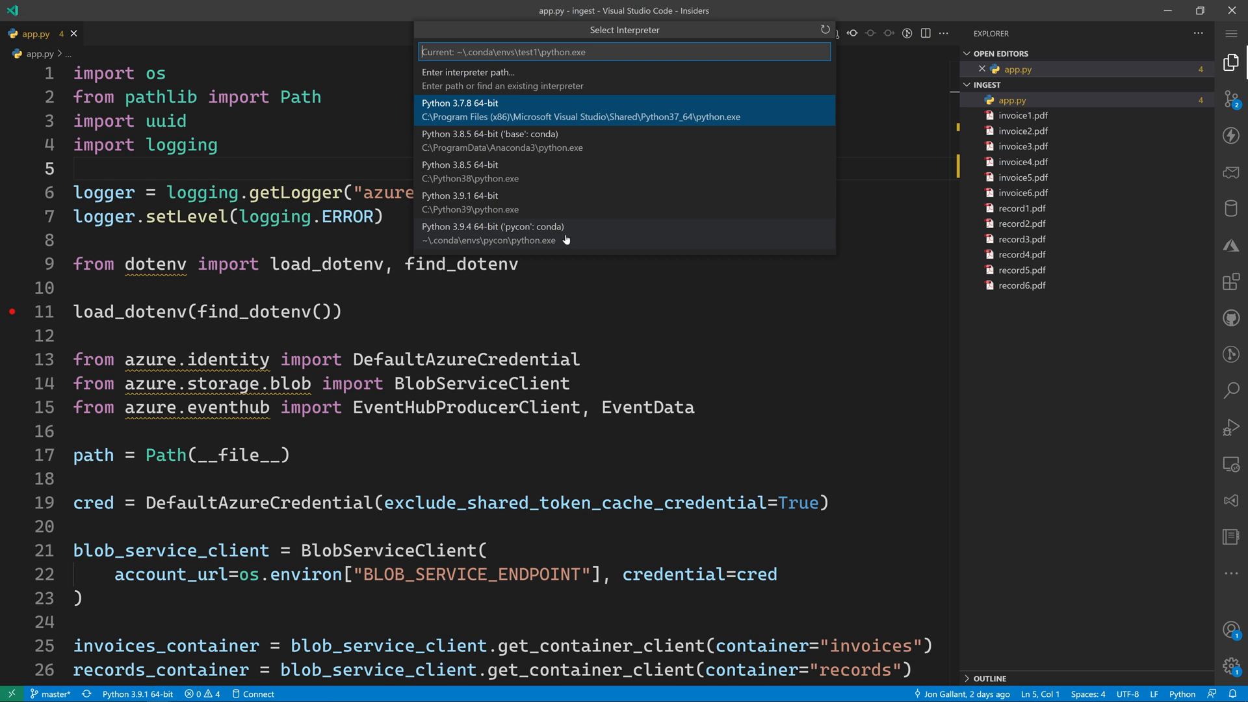
pyautogui.click(493, 232)
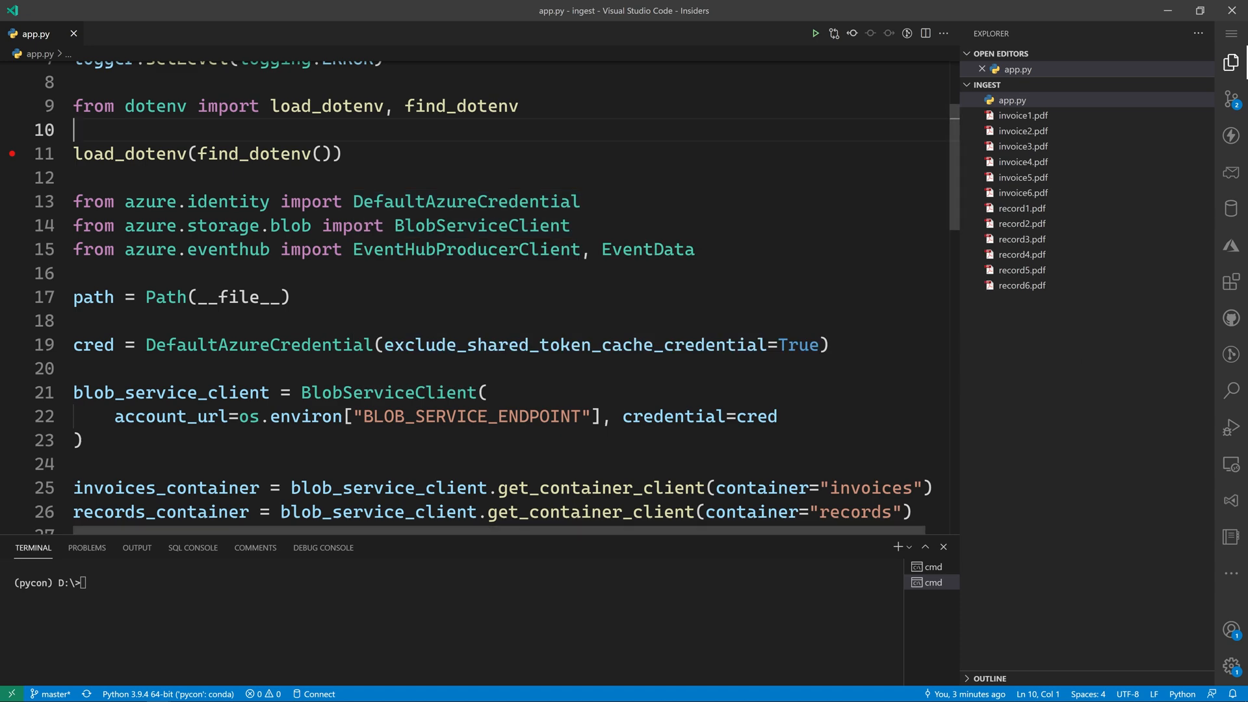
pyautogui.doubleClick(465, 200)
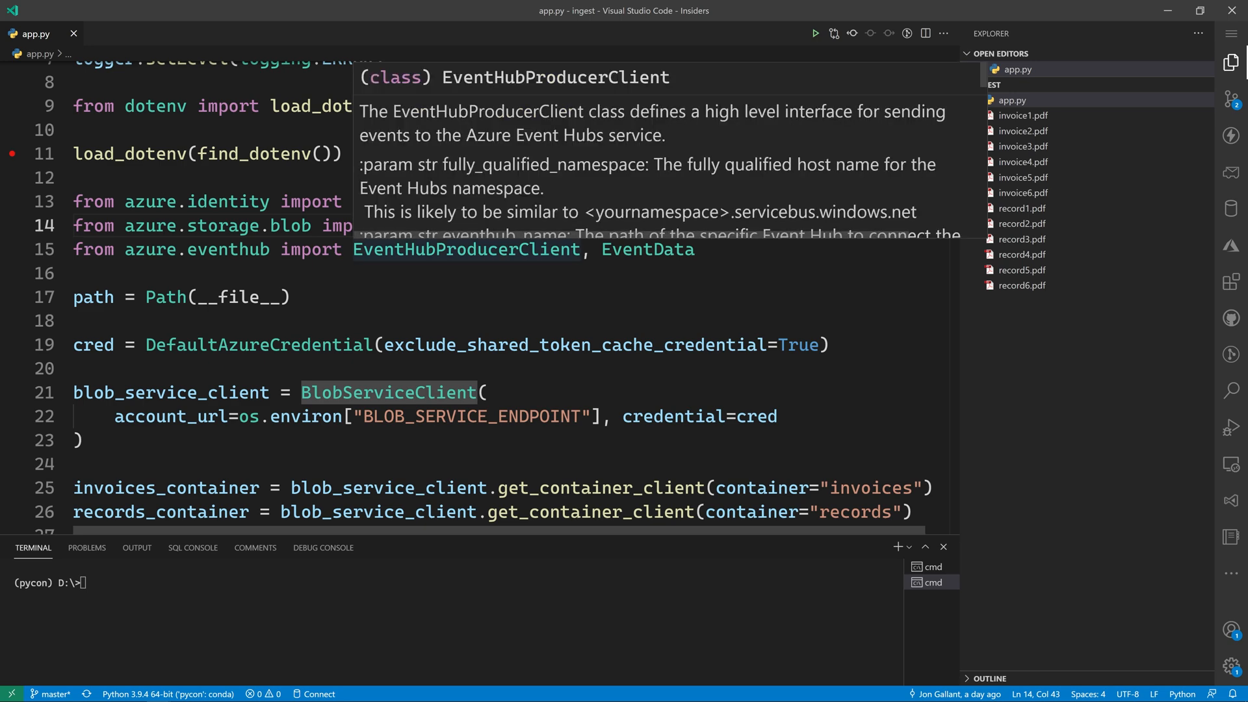
pyautogui.moveTo(647, 249)
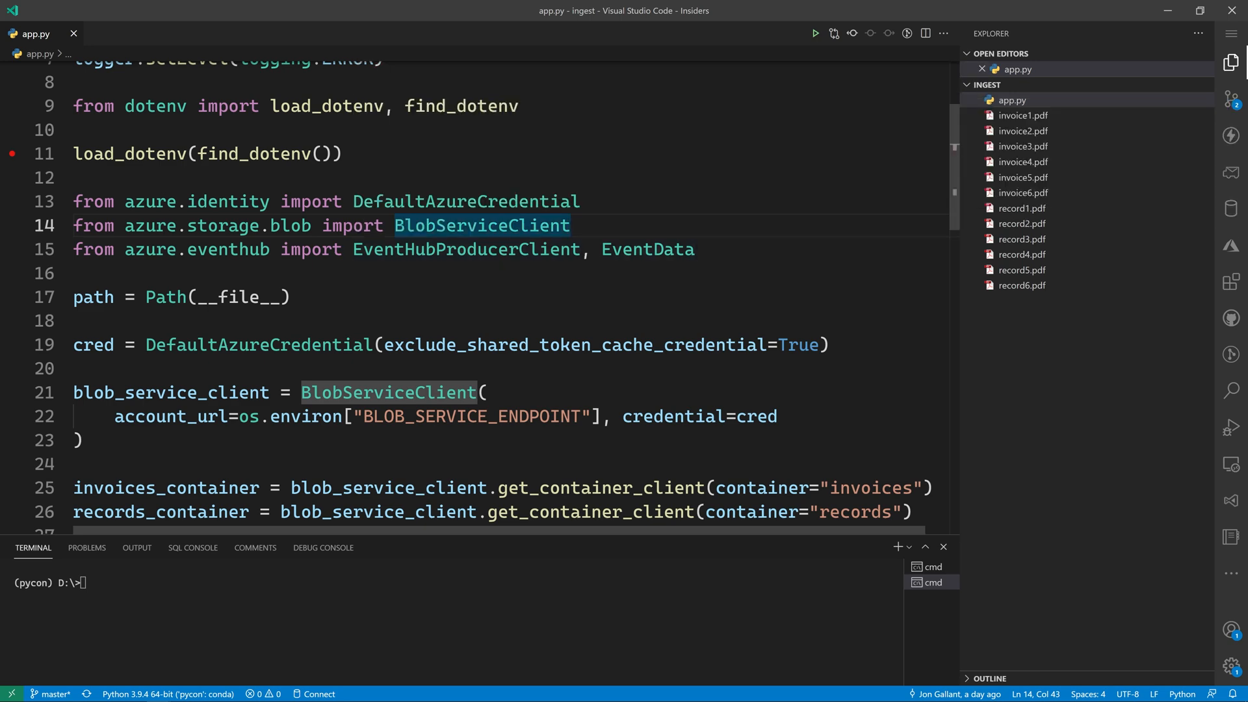
pyautogui.doubleClick(258, 344)
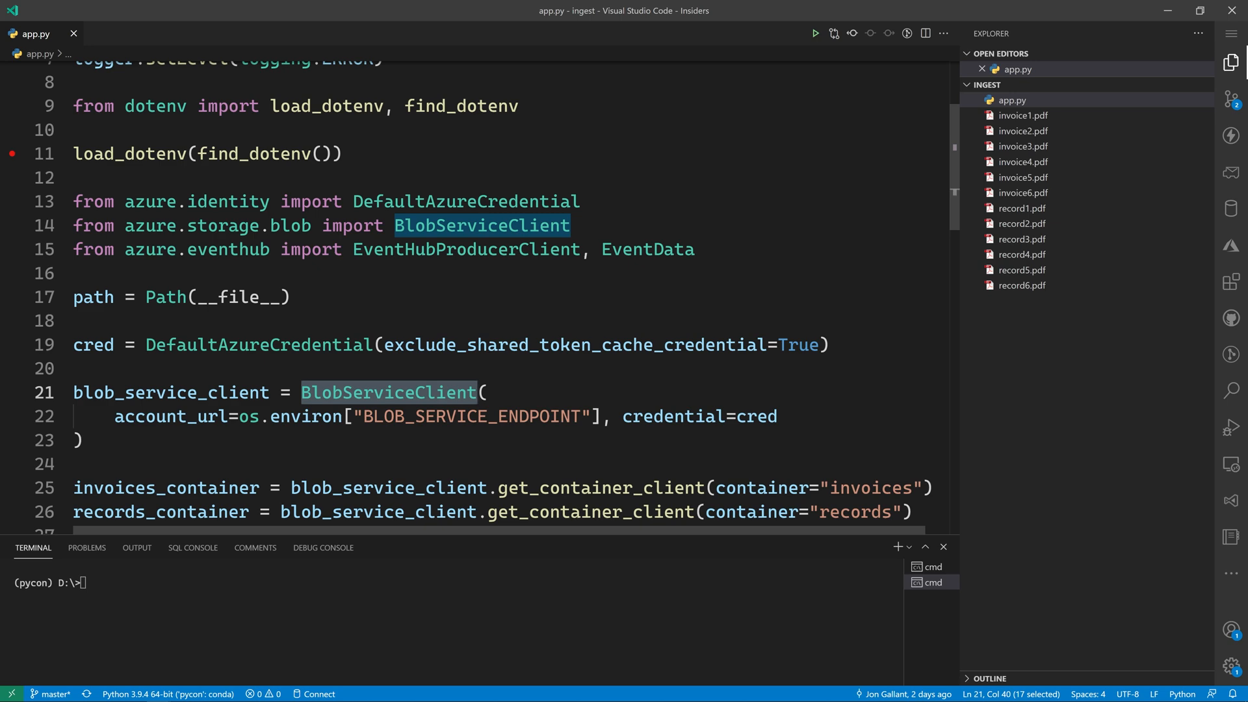
pyautogui.scroll(-3)
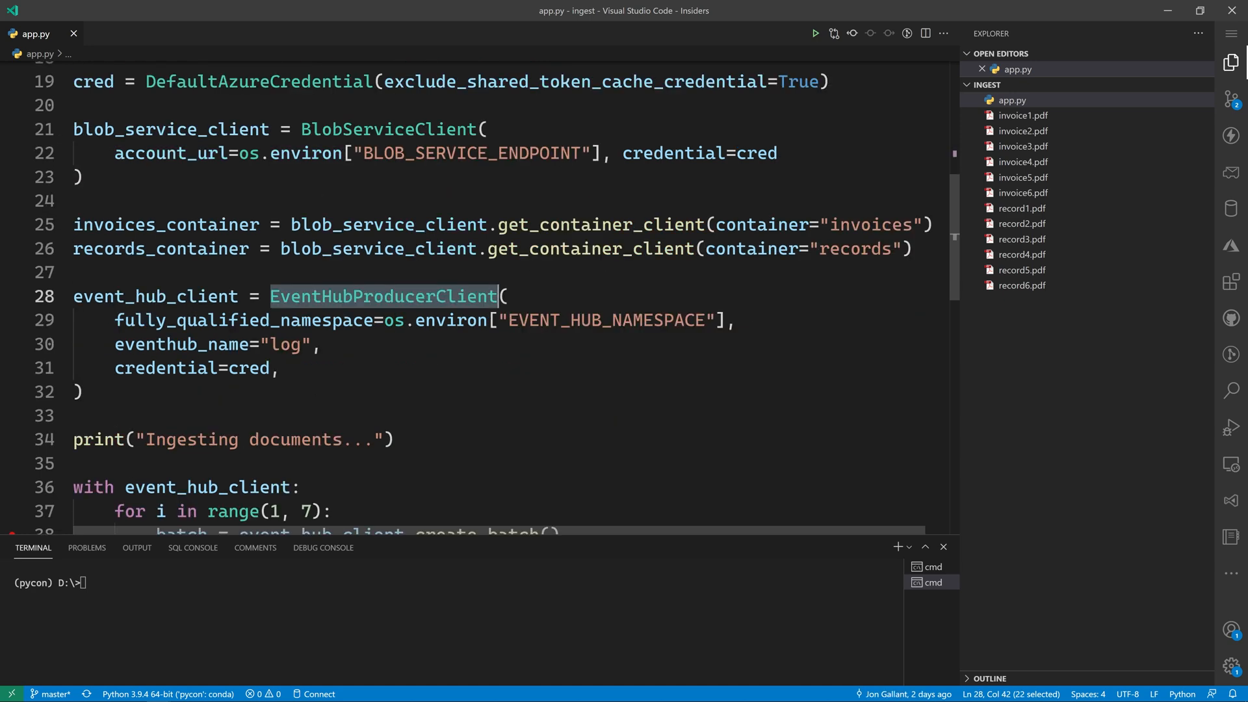
pyautogui.scroll(-3)
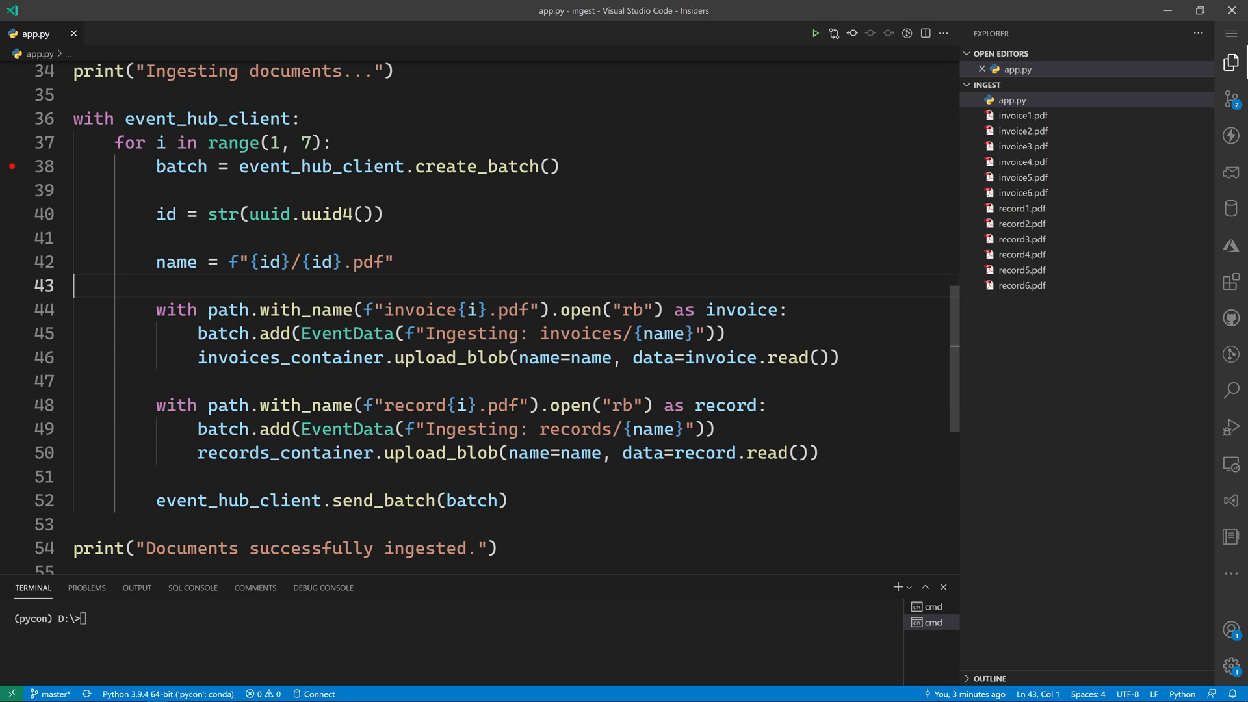
pyautogui.doubleClick(439, 452)
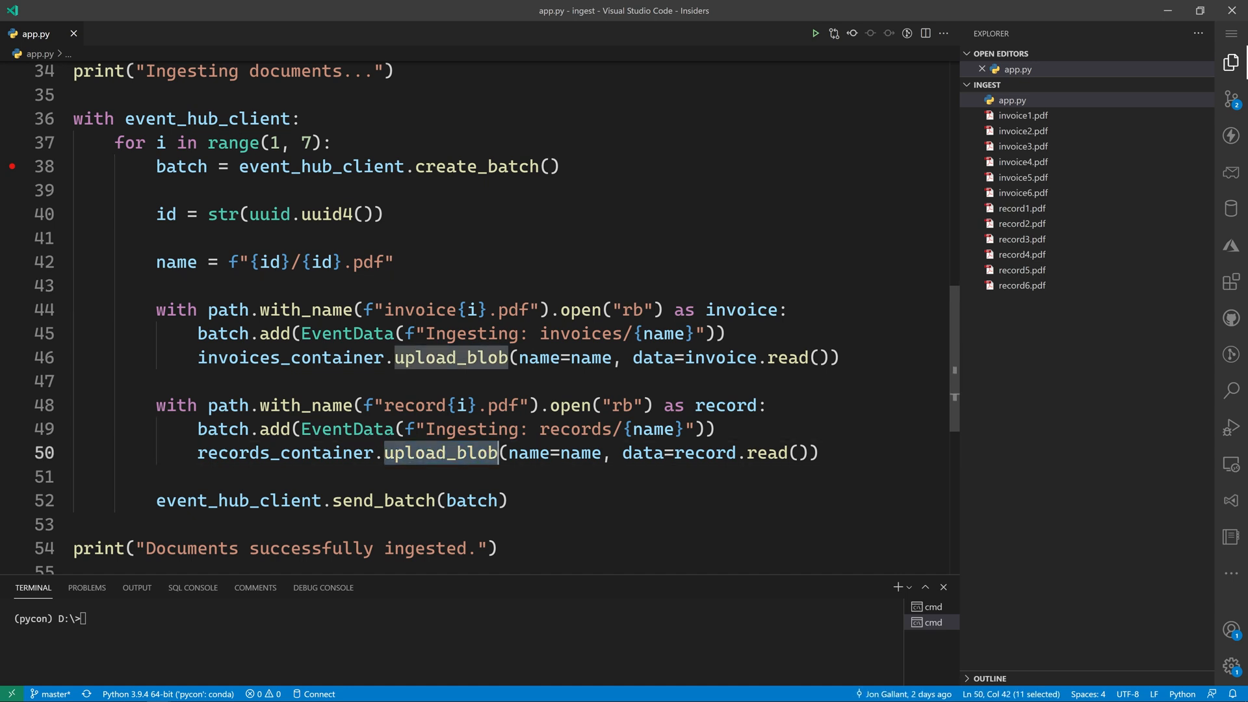
pyautogui.doubleClick(380, 499)
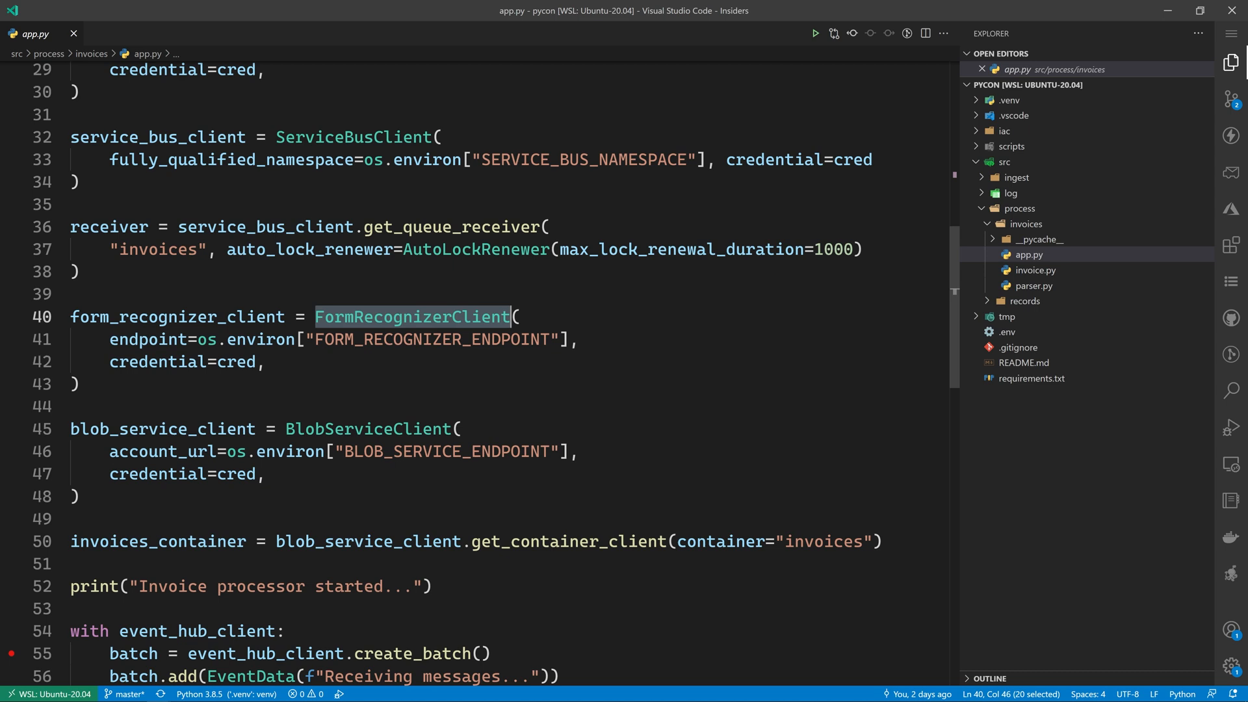
pyautogui.doubleClick(354, 137)
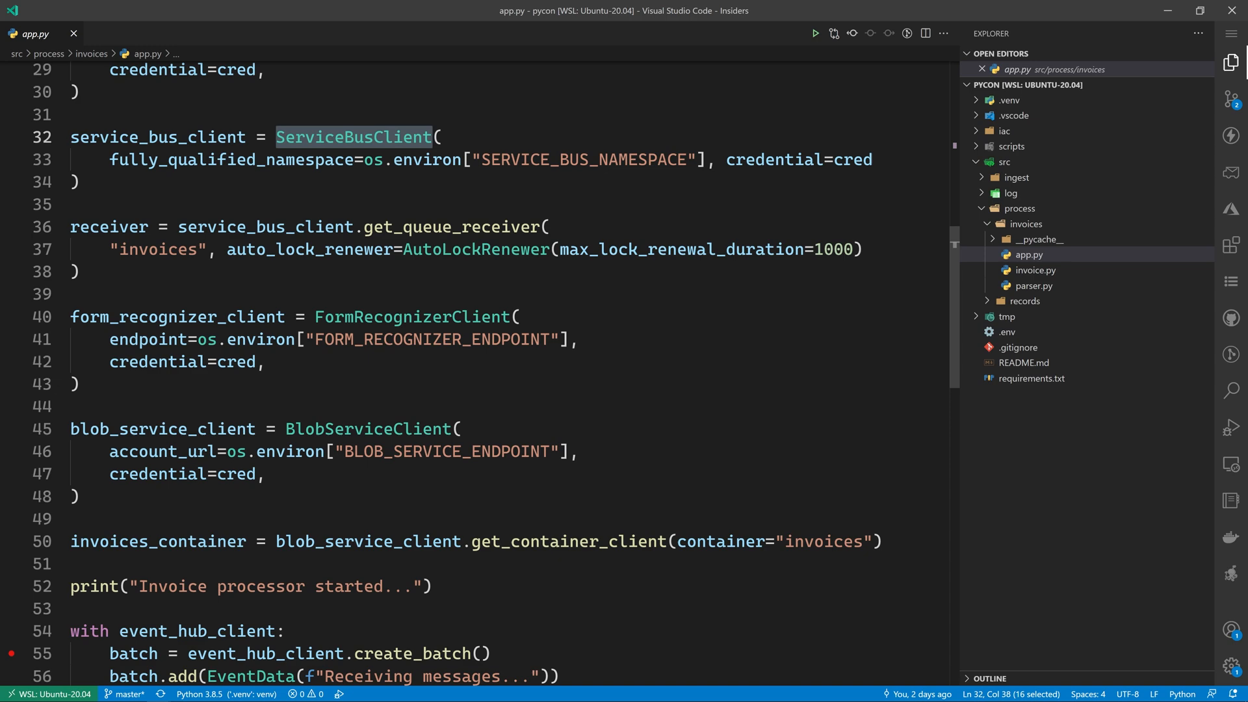
pyautogui.scroll(-3)
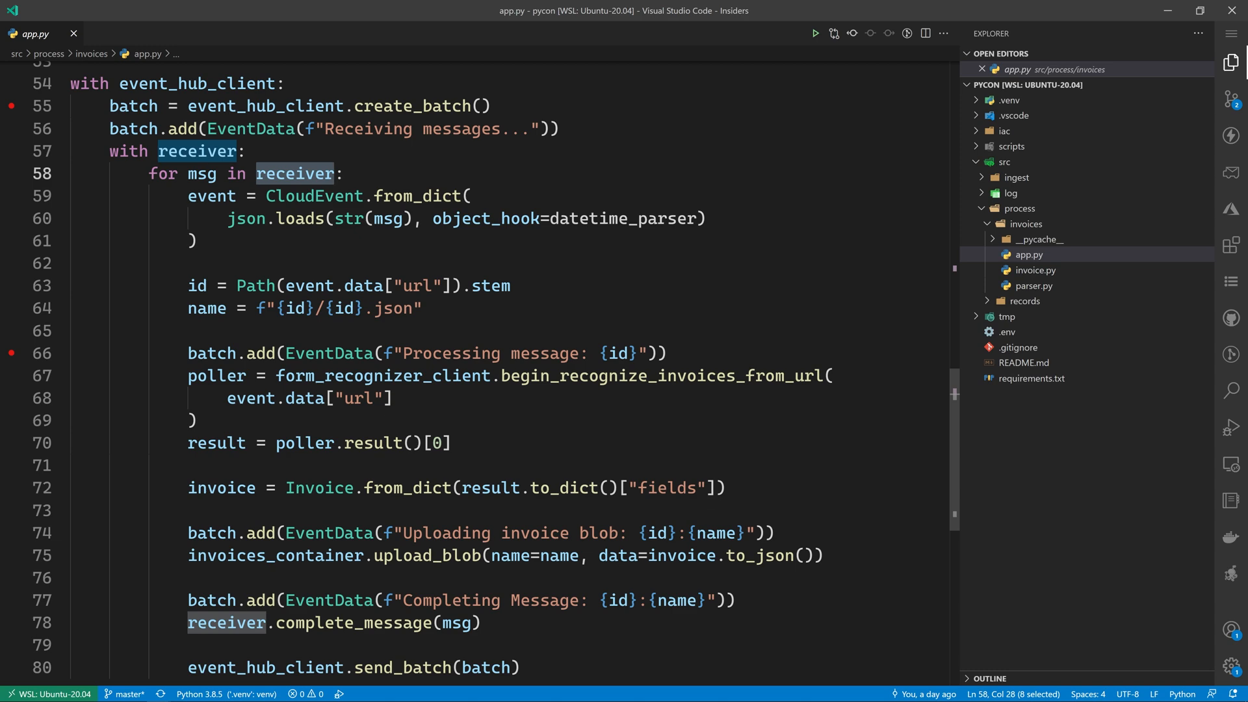
pyautogui.moveTo(313, 197)
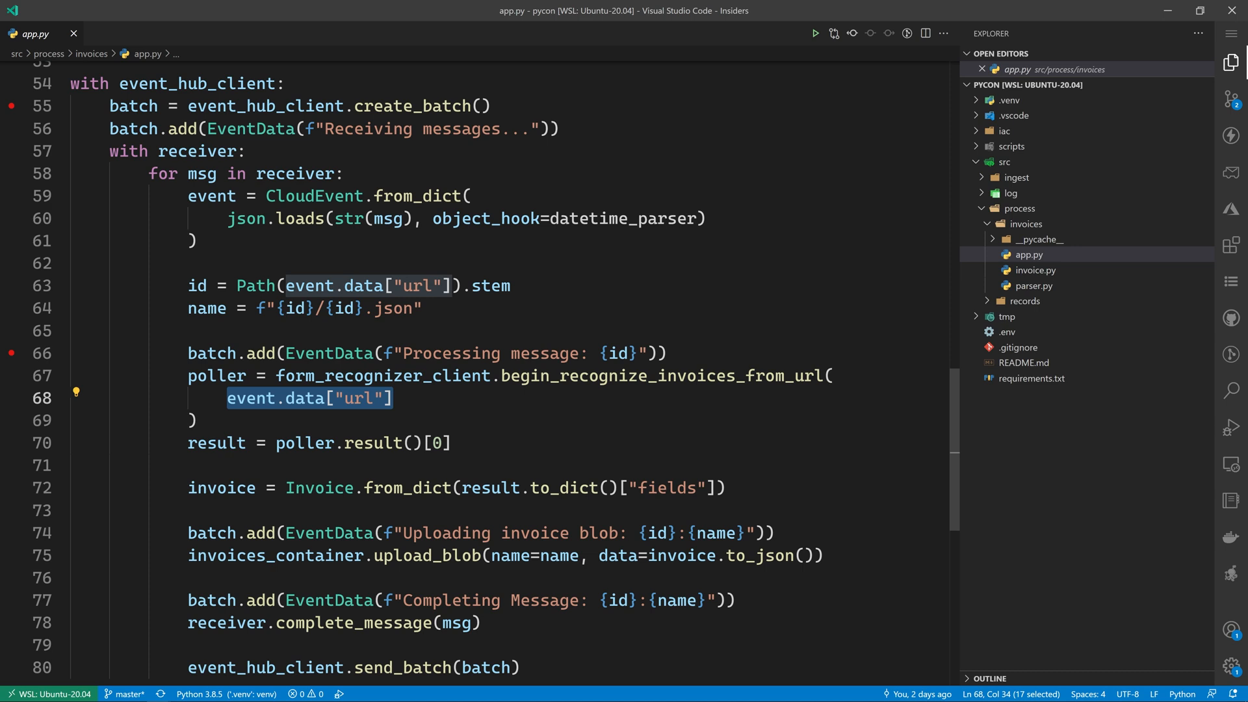
pyautogui.click(674, 376)
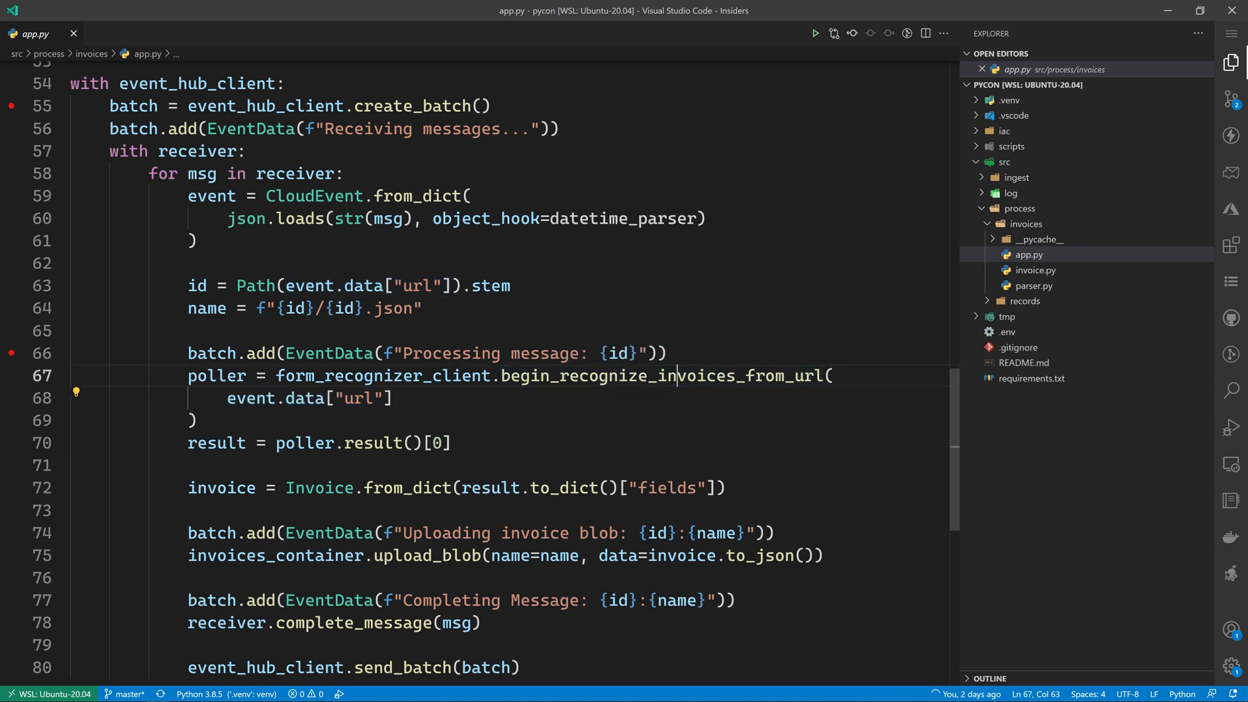
pyautogui.doubleClick(661, 376)
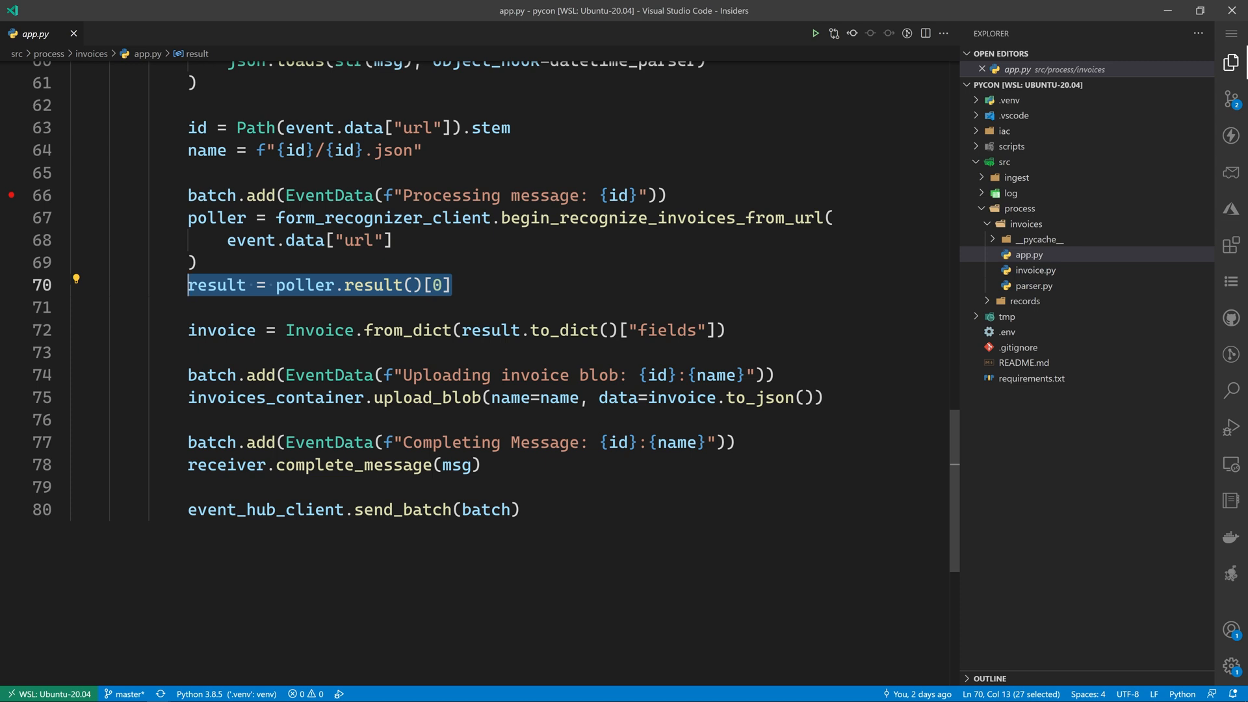
pyautogui.click(453, 284)
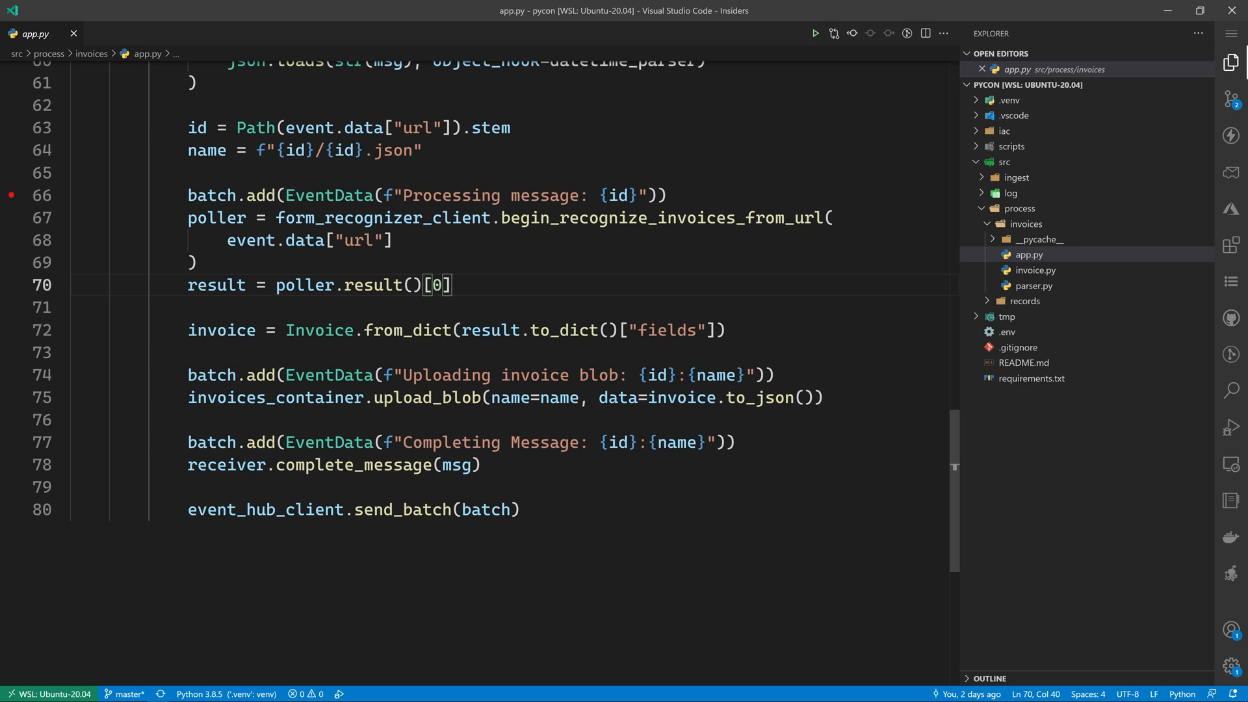
pyautogui.doubleClick(319, 329)
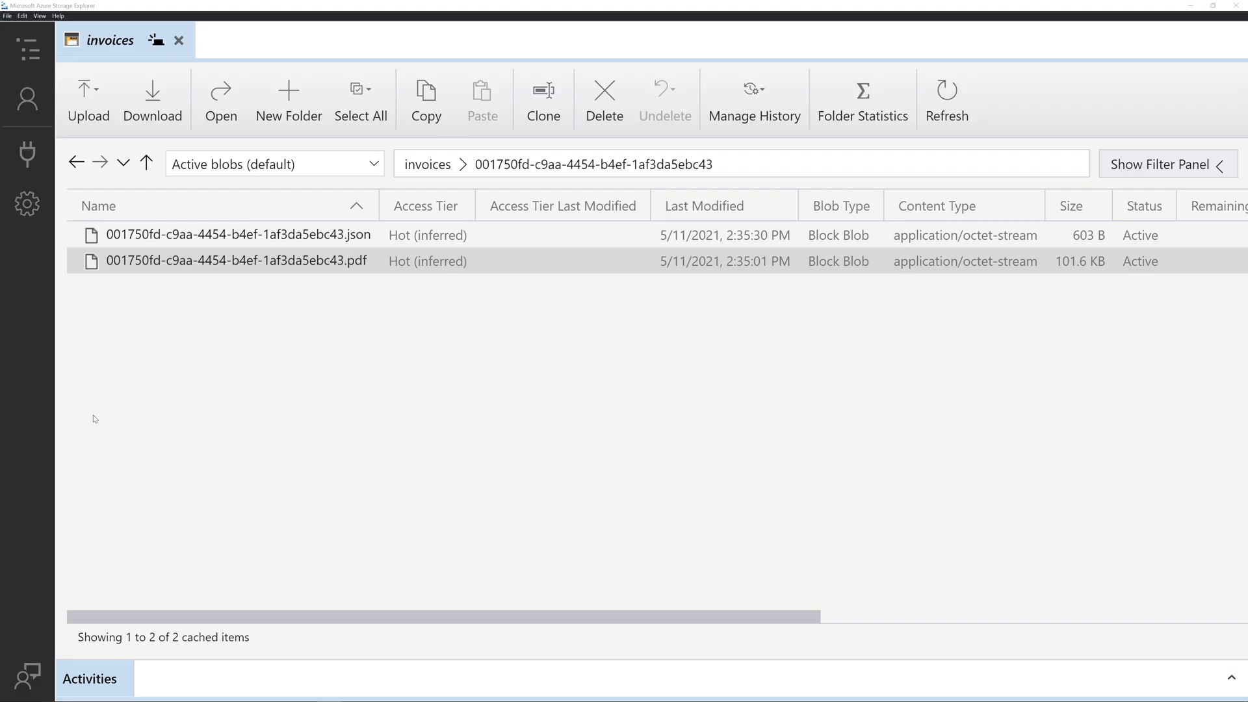
pyautogui.moveTo(151, 394)
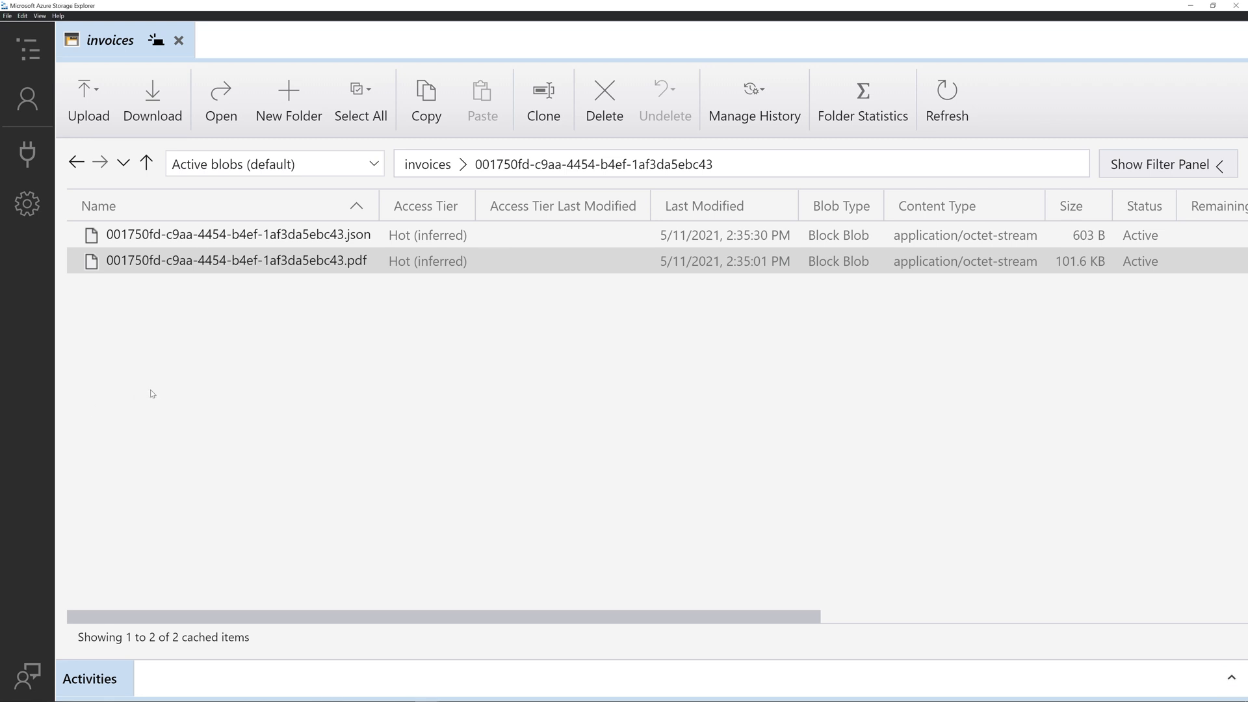
# Open the invoice PDF blob from the invoices container folder.
pyautogui.click(236, 261)
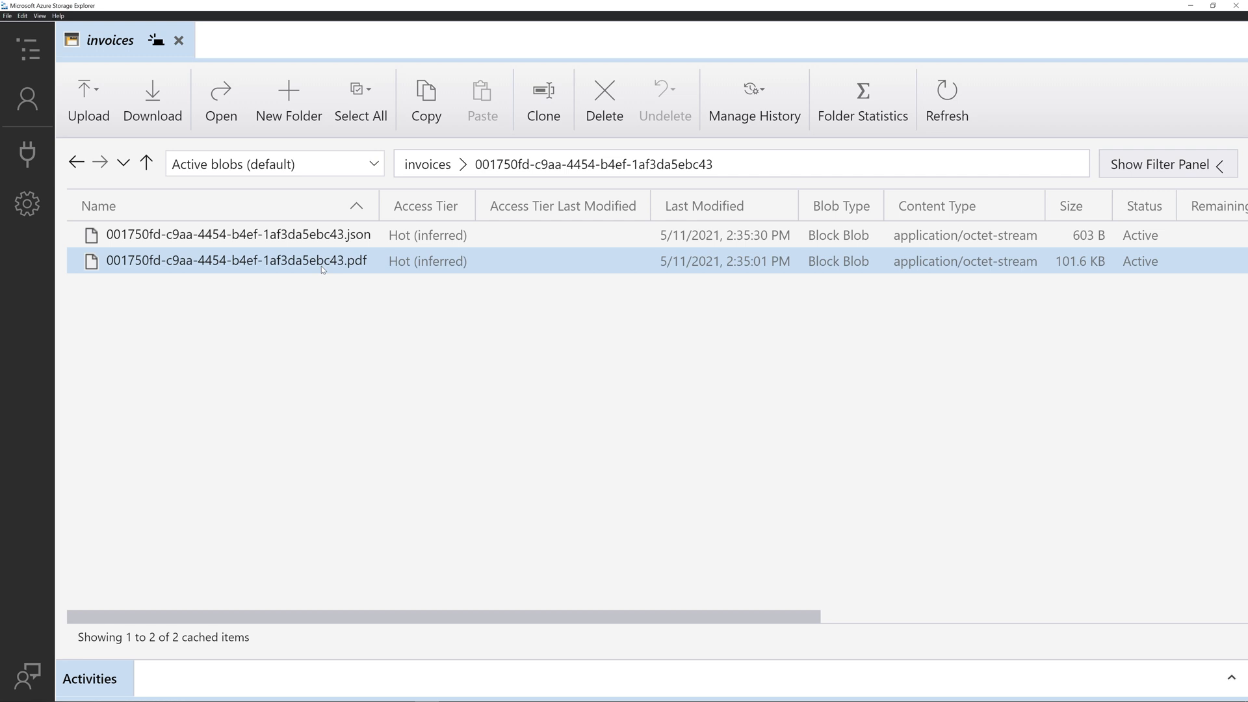
pyautogui.click(239, 235)
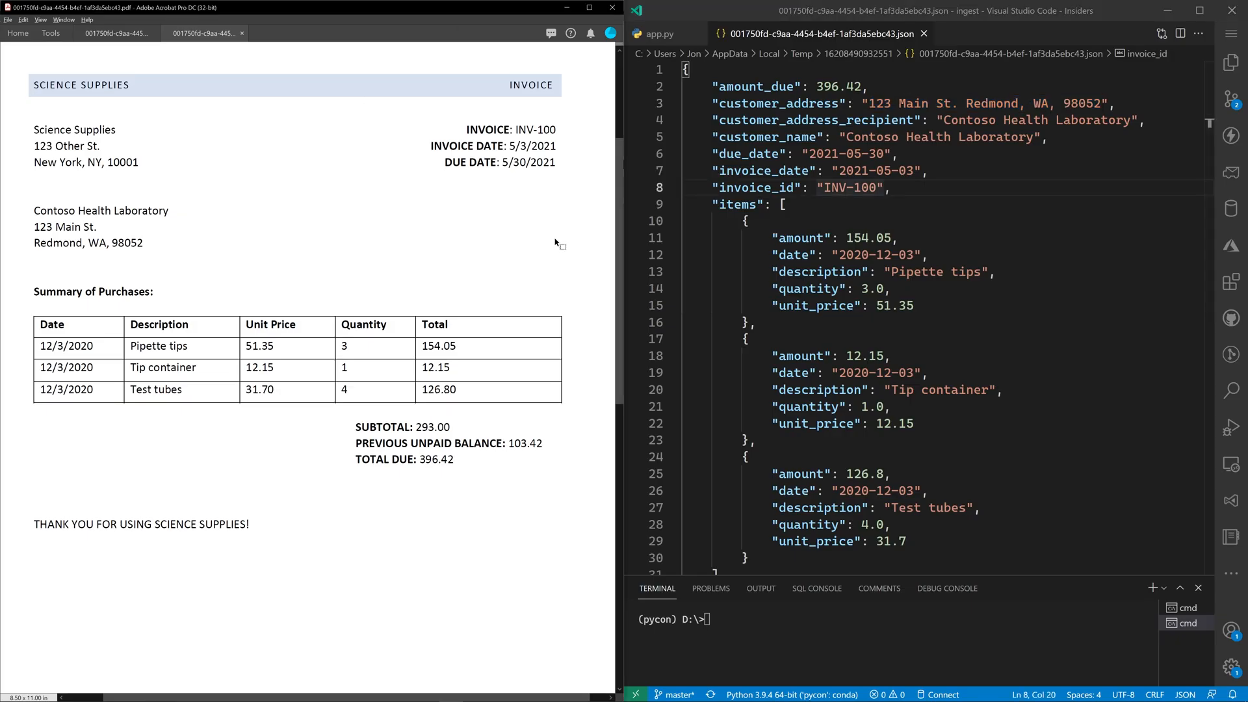
pyautogui.doubleClick(983, 104)
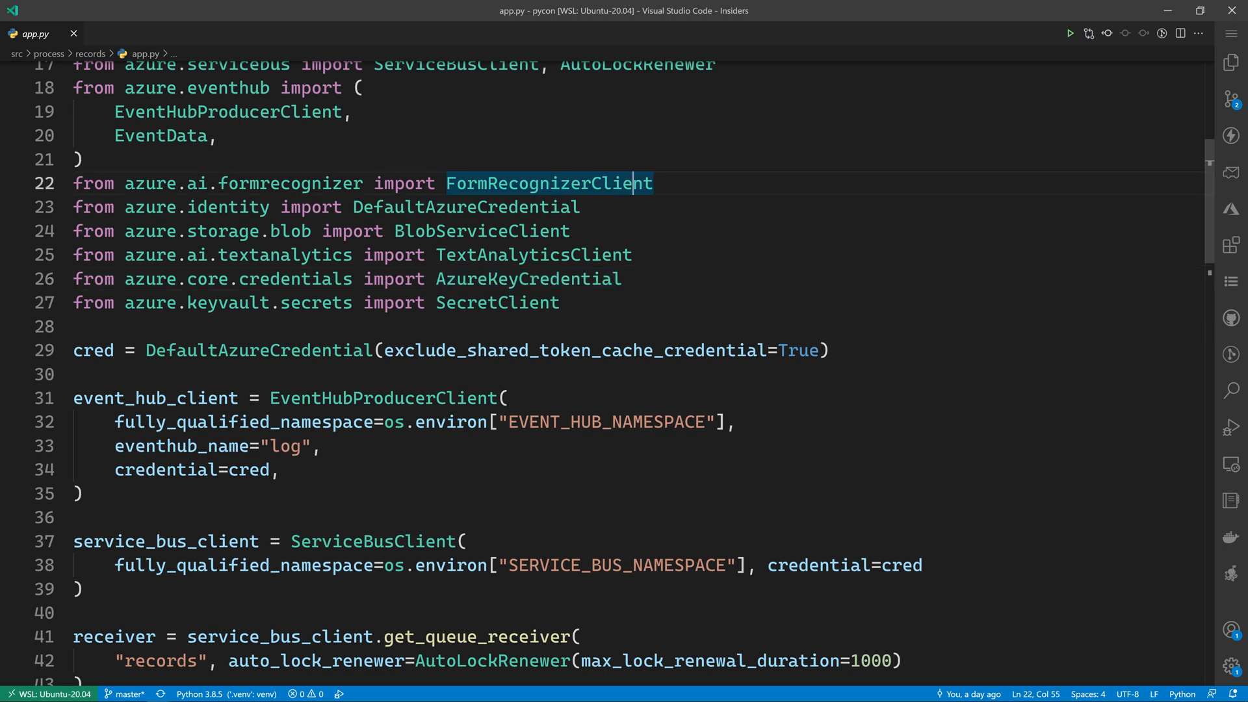
# Review the EventData and TextAnalyticsClient imports at the top of records/app.py.
pyautogui.click(217, 136)
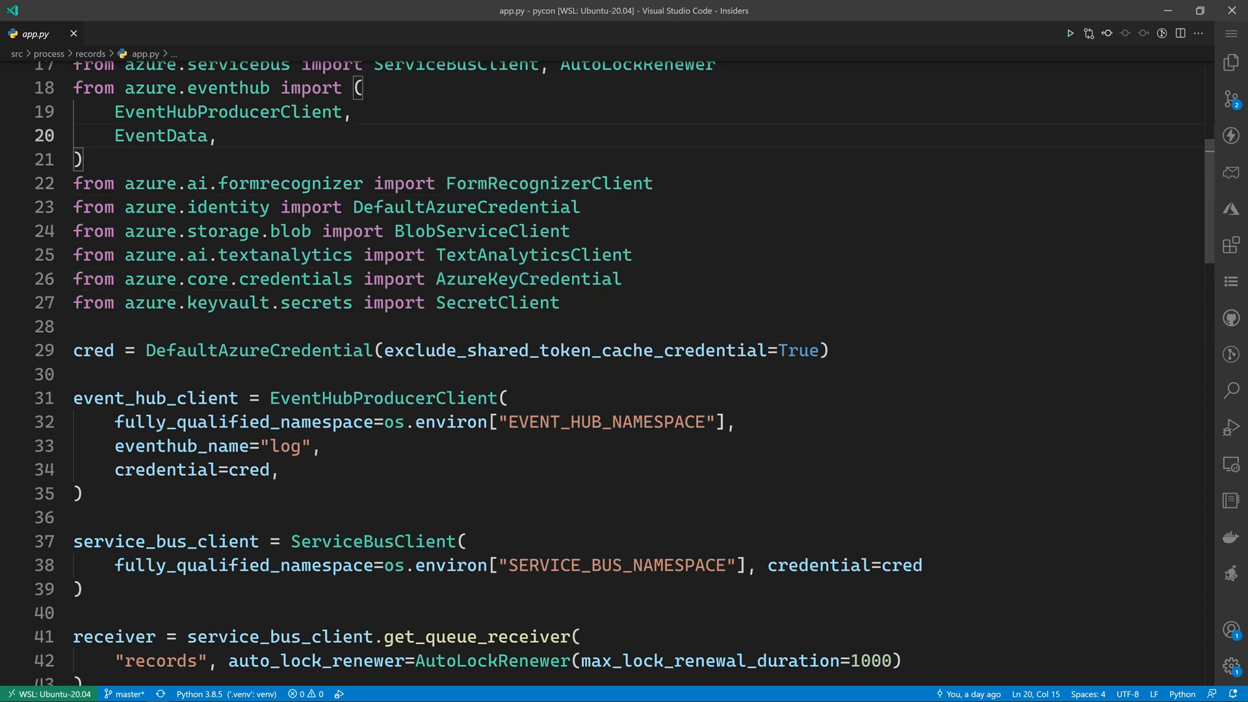
pyautogui.doubleClick(533, 255)
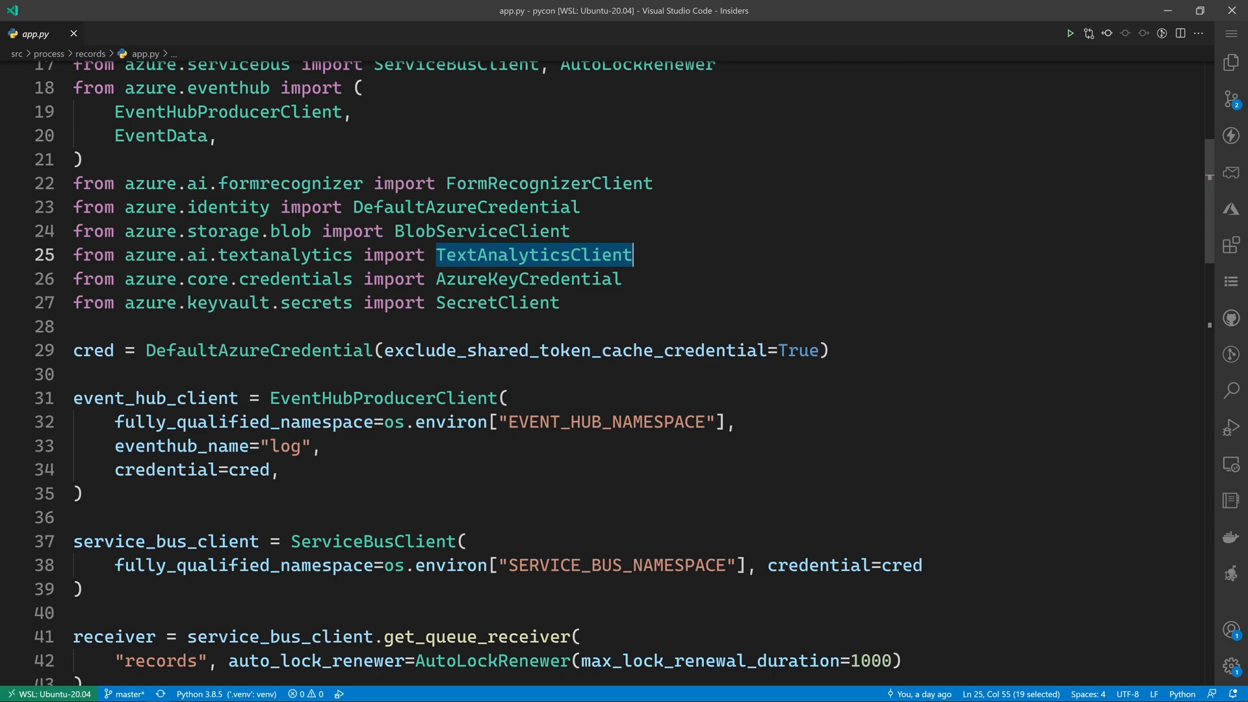
pyautogui.scroll(-3)
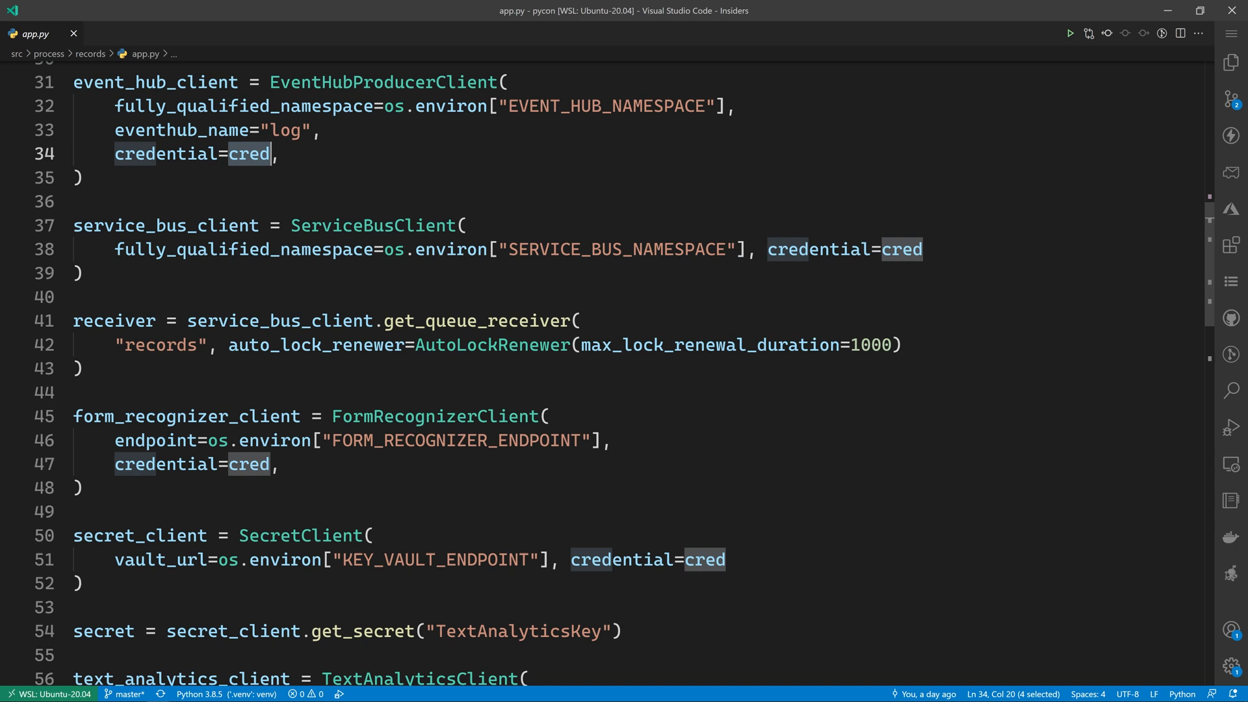
pyautogui.scroll(-3)
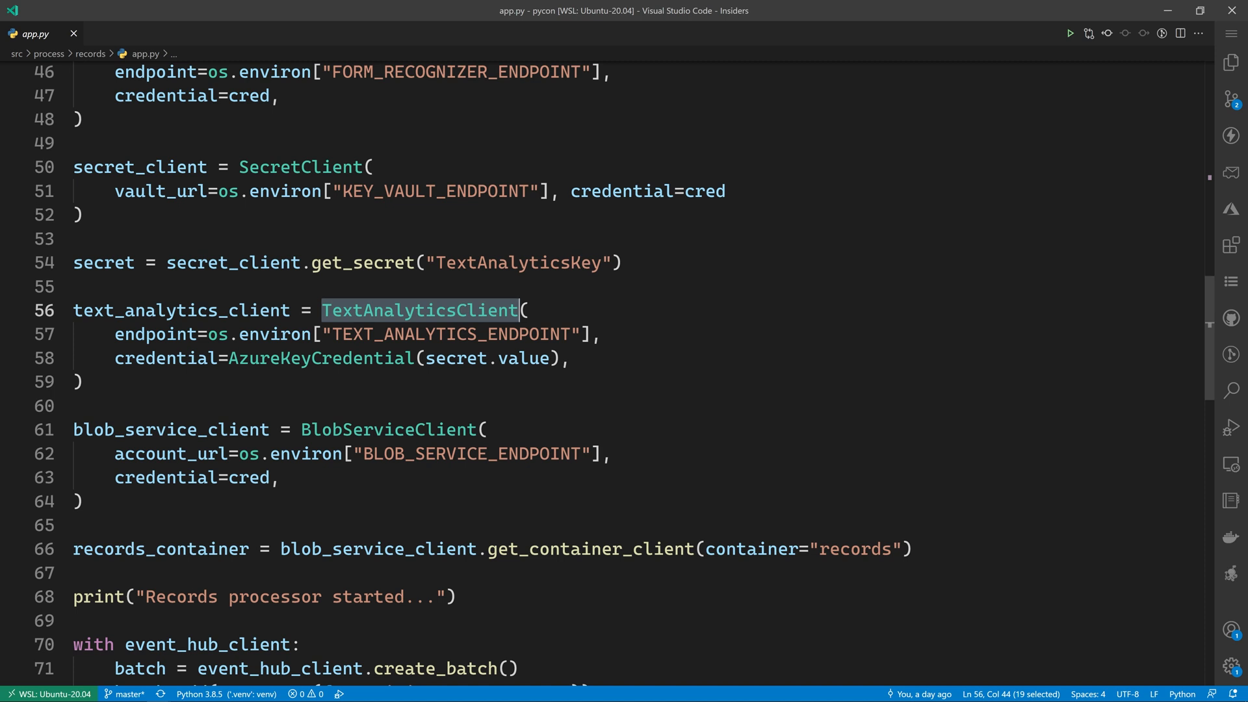
# Highlight the AzureKeyCredential usage and the Record class that parses the page.
pyautogui.doubleClick(517, 262)
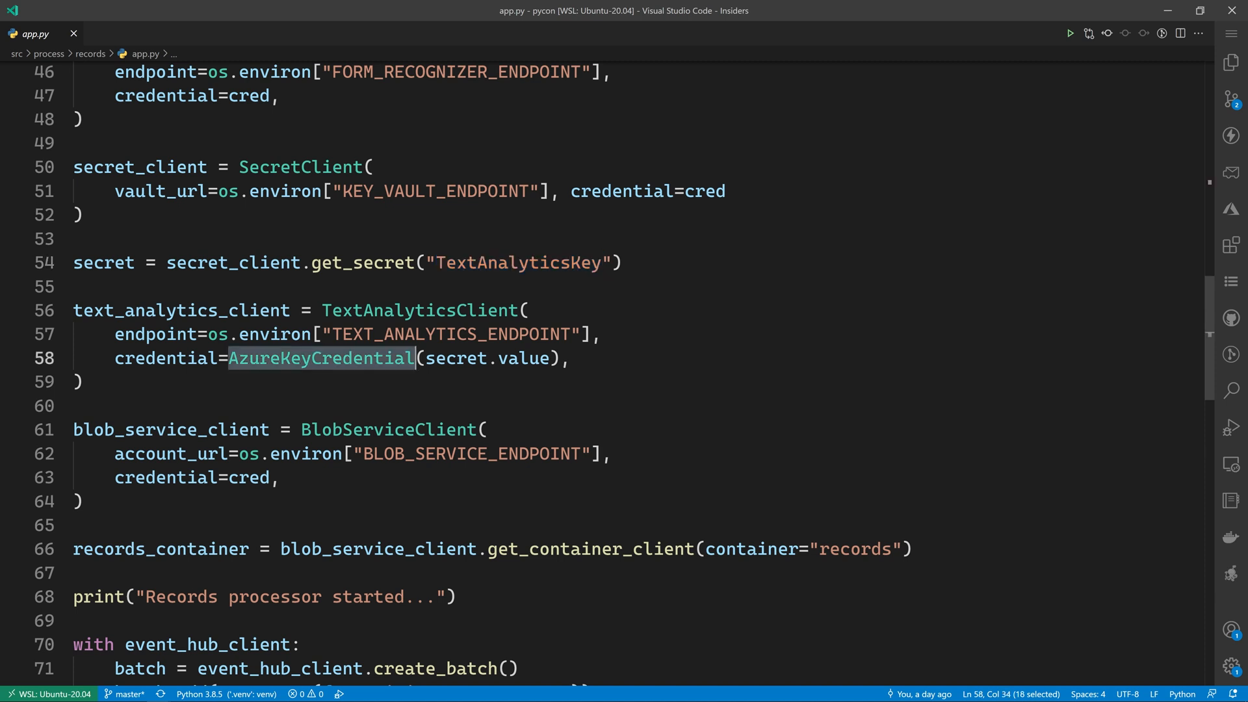
pyautogui.scroll(-3)
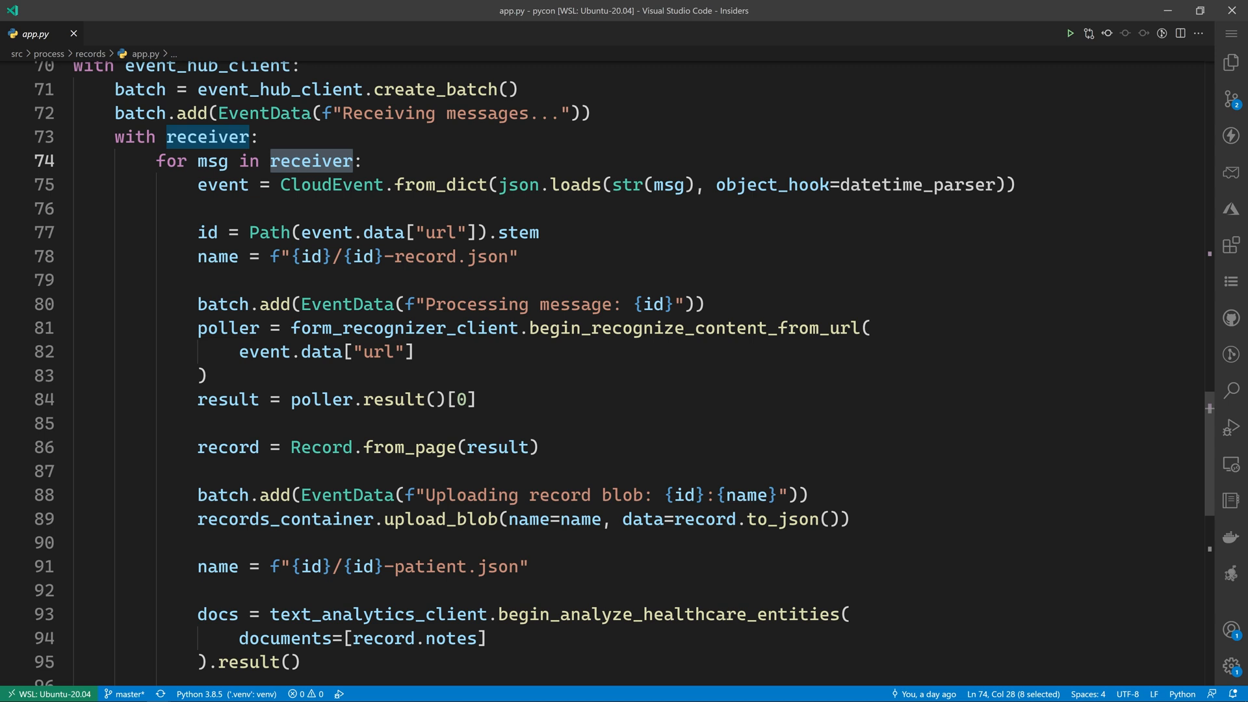
pyautogui.doubleClick(332, 183)
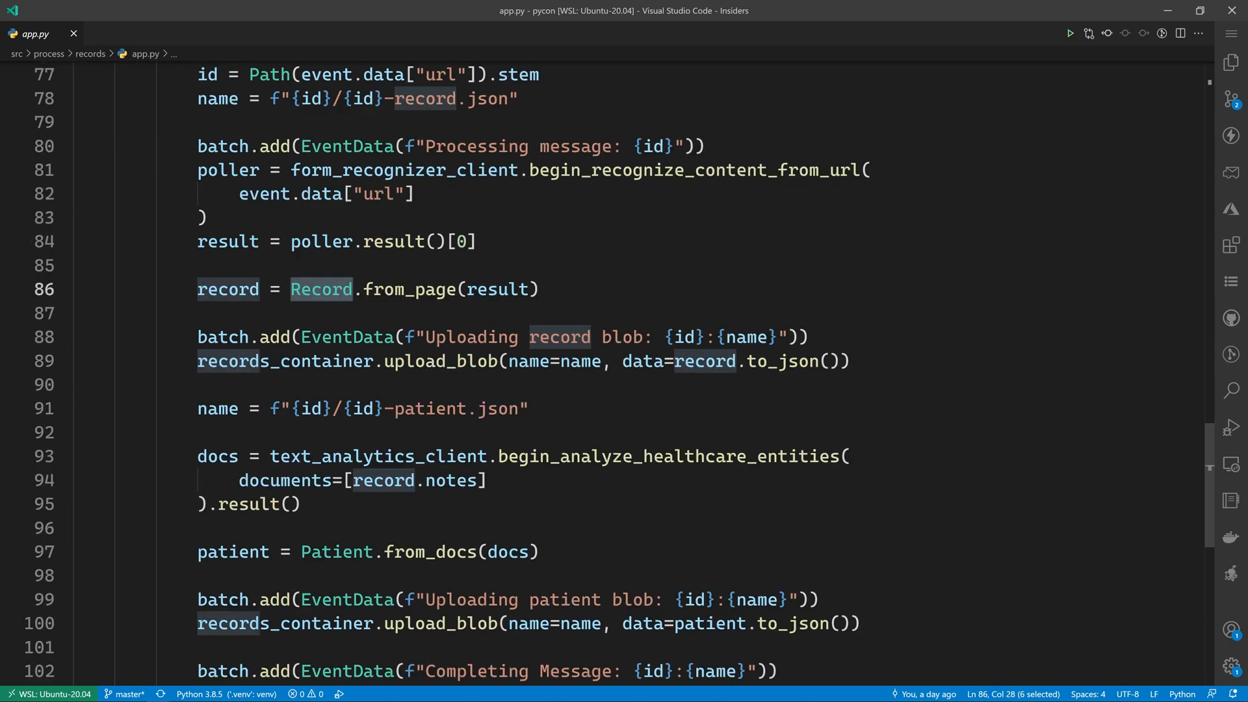
pyautogui.moveTo(321, 289)
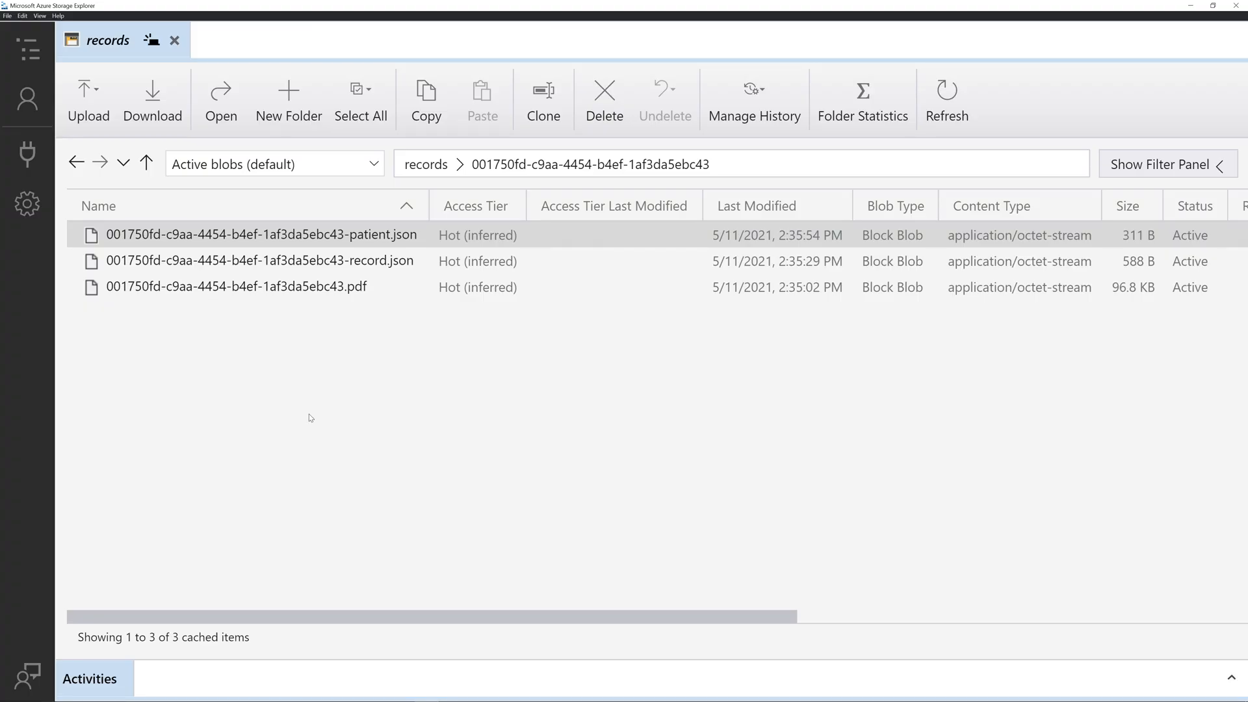
pyautogui.click(235, 286)
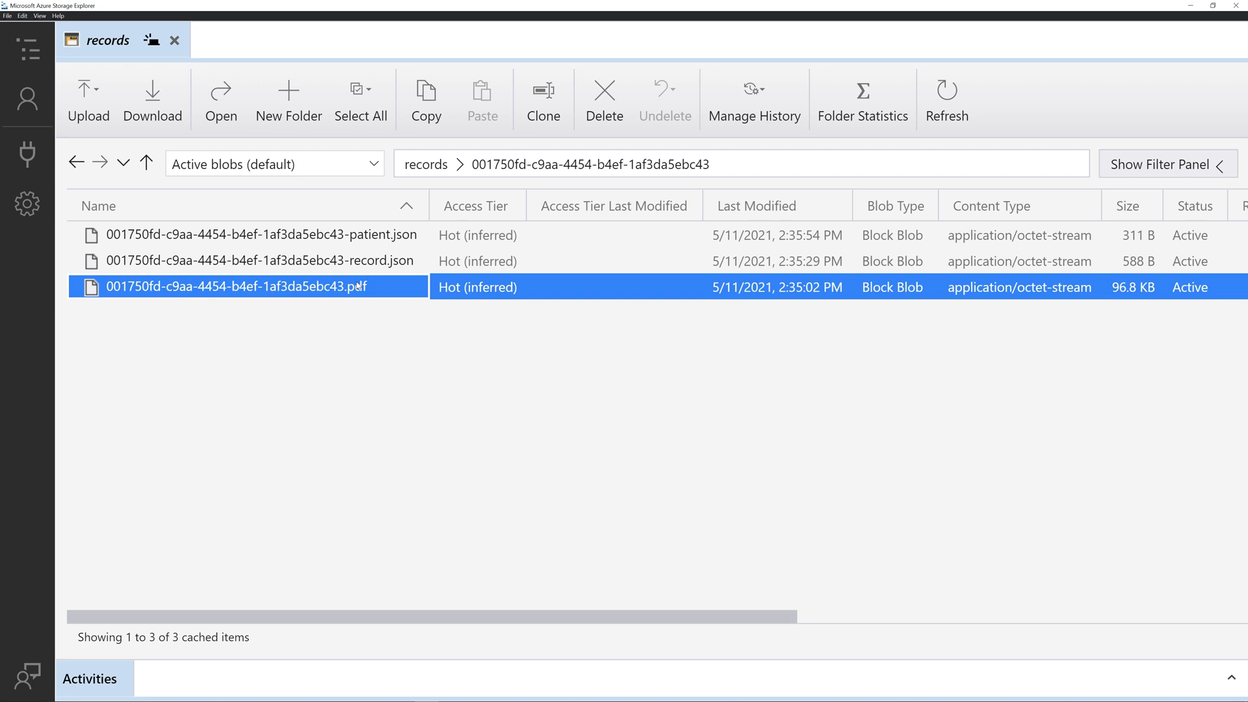
pyautogui.click(260, 260)
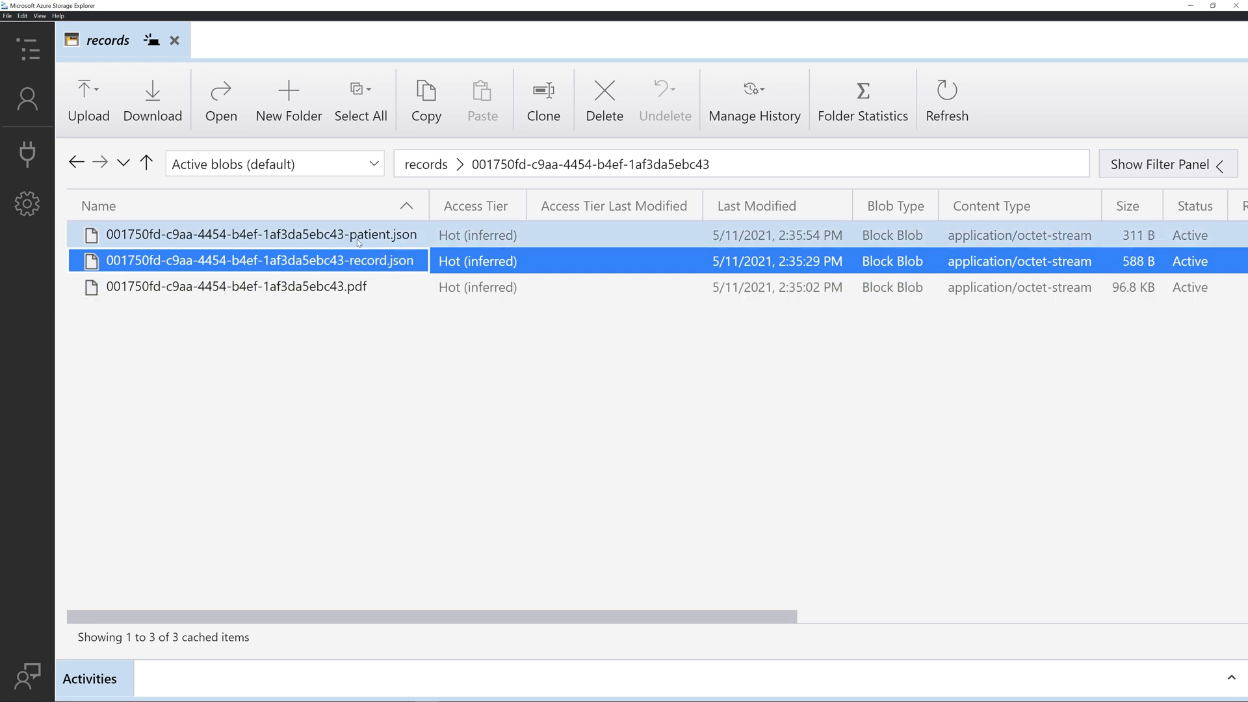
pyautogui.click(260, 234)
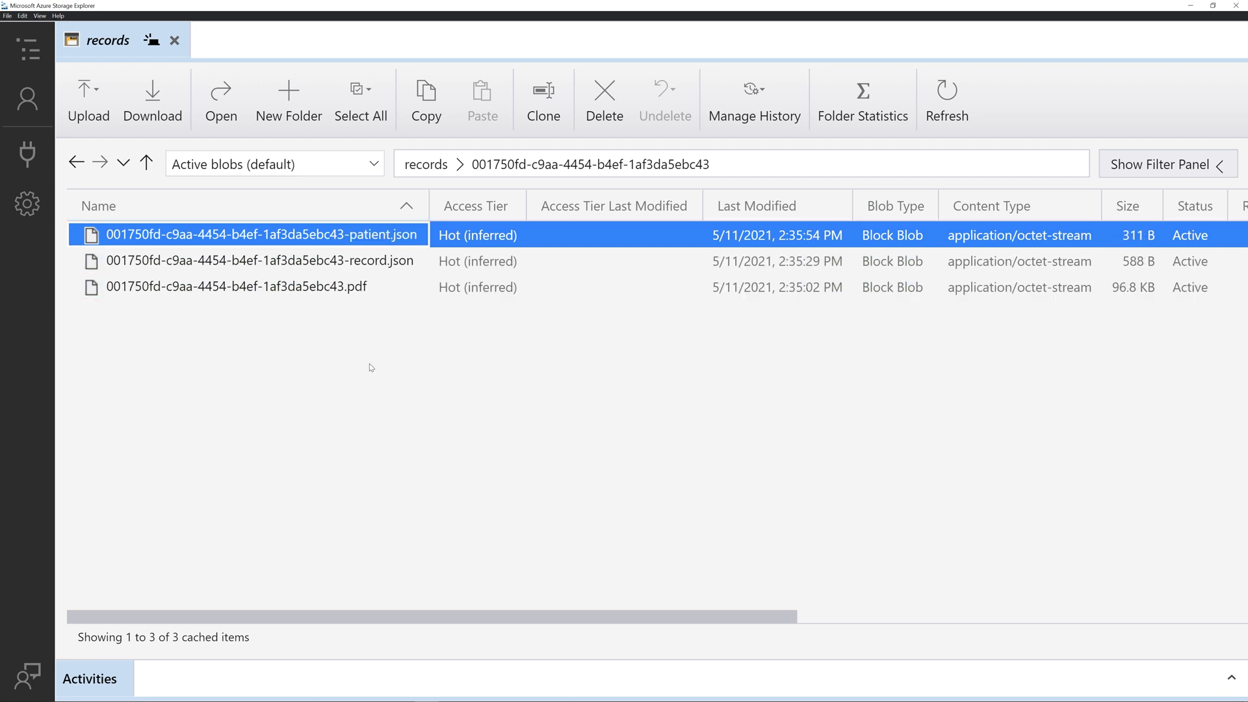
pyautogui.moveTo(342, 311)
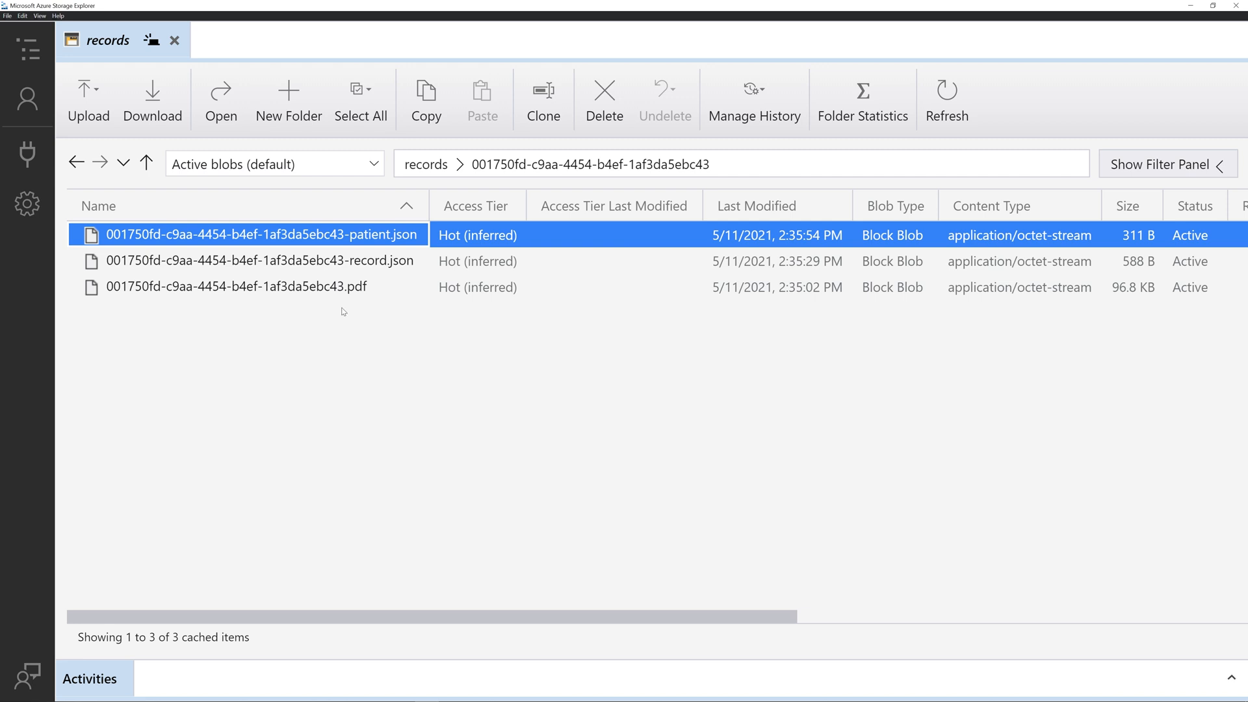